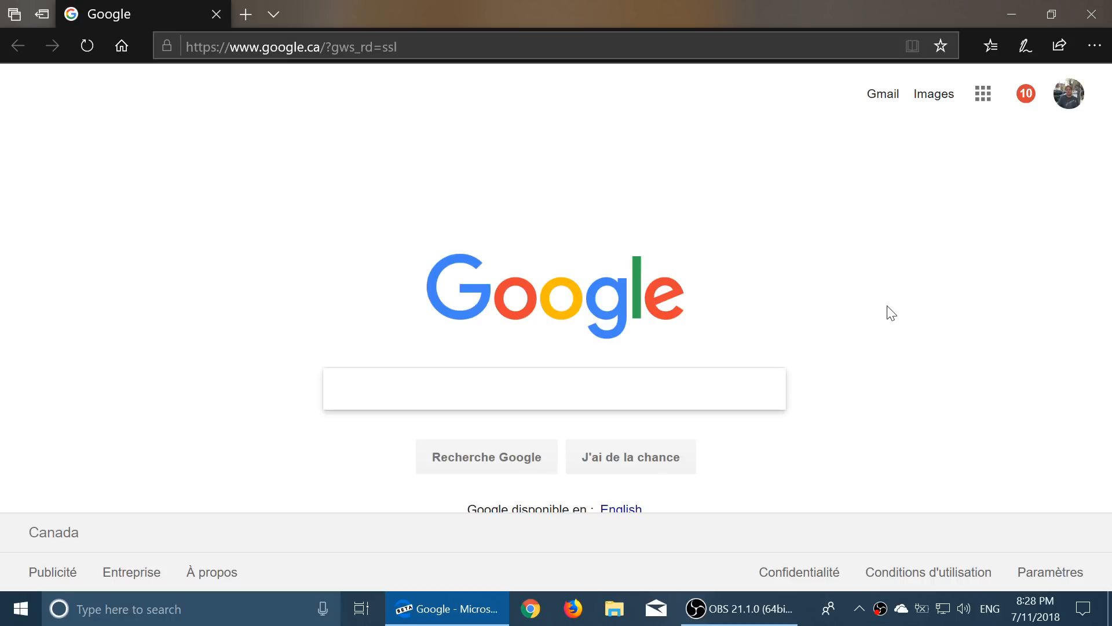
Review Edge's site permissions list and the permissions held by facebook.com
left_click(1094, 46)
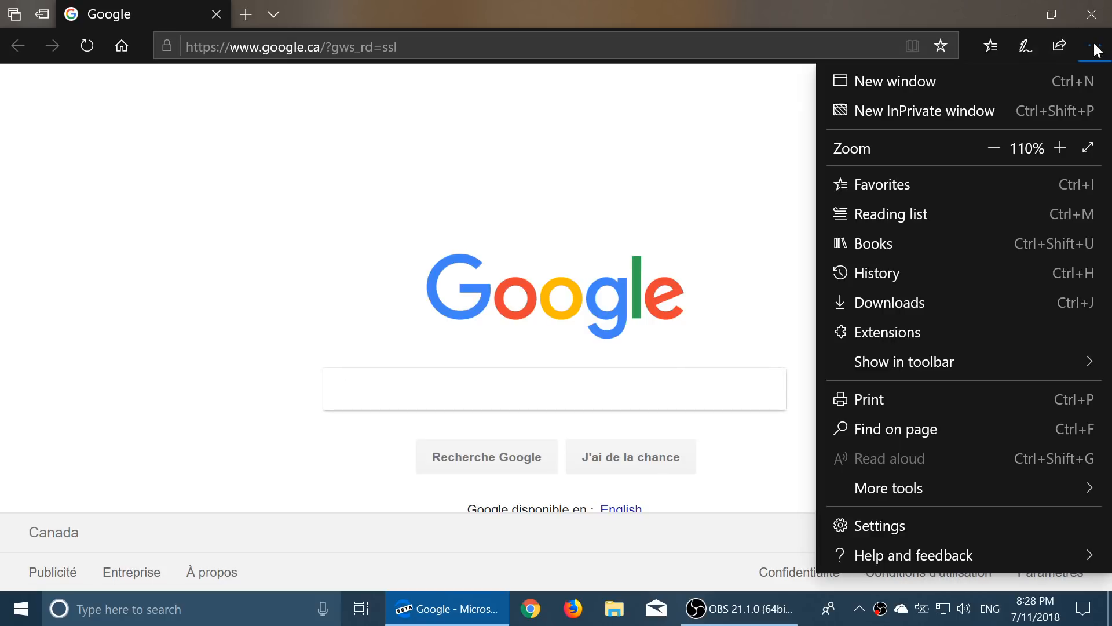
mouse_move(922, 491)
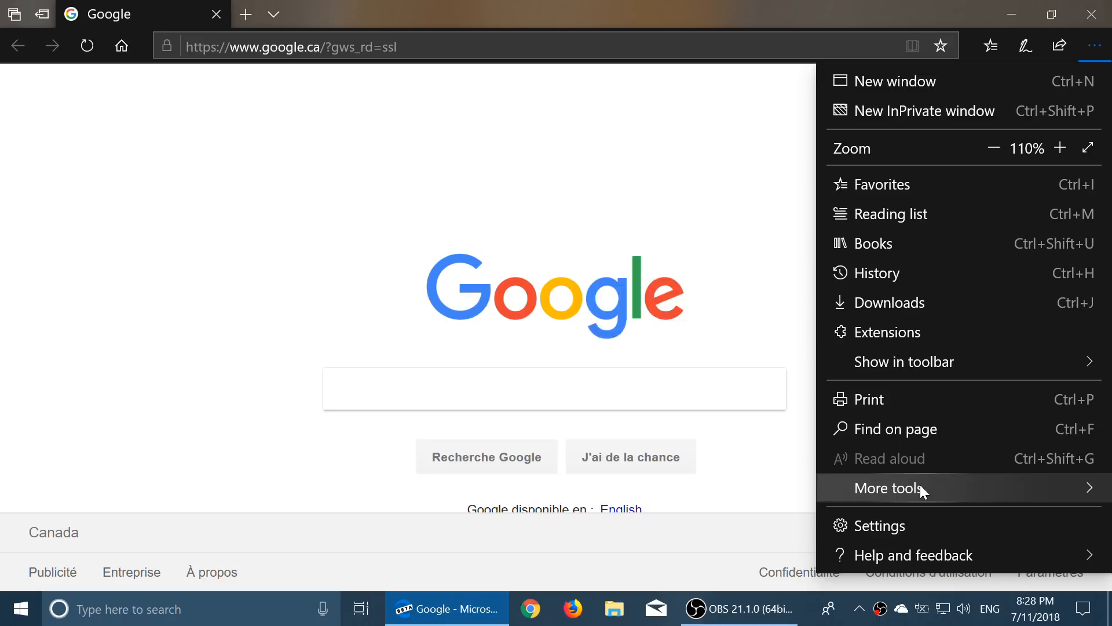
mouse_move(909, 536)
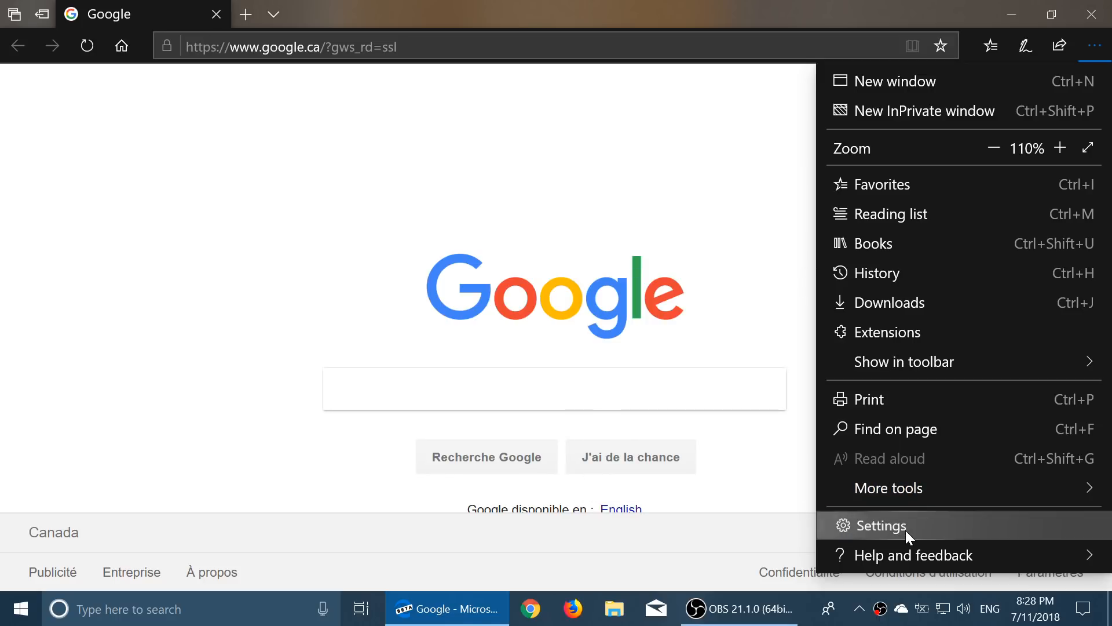
left_click(881, 526)
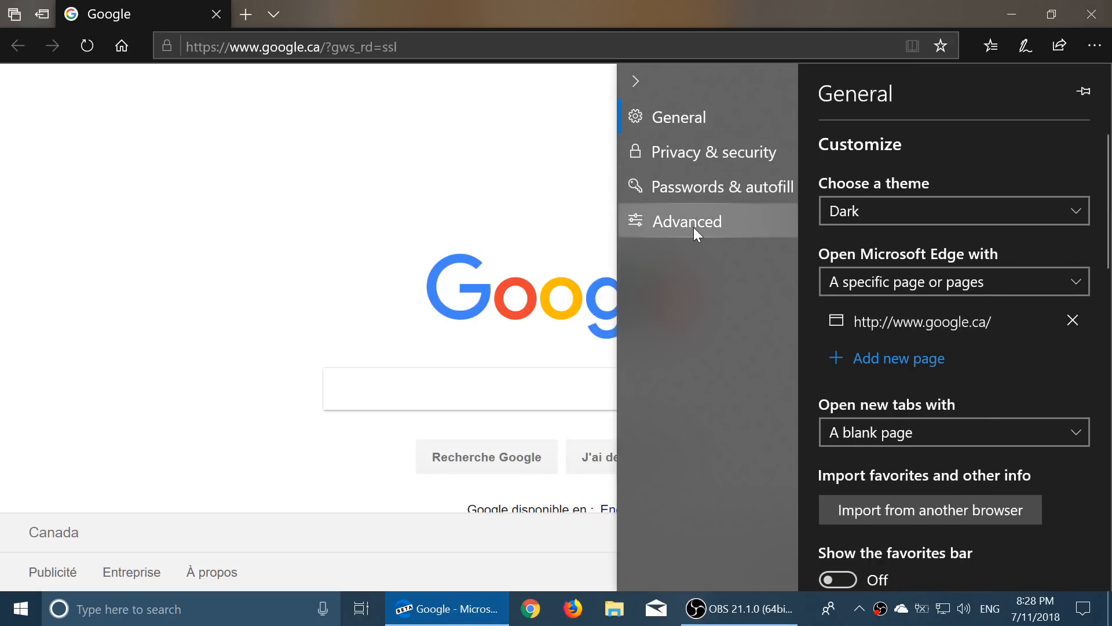
left_click(687, 222)
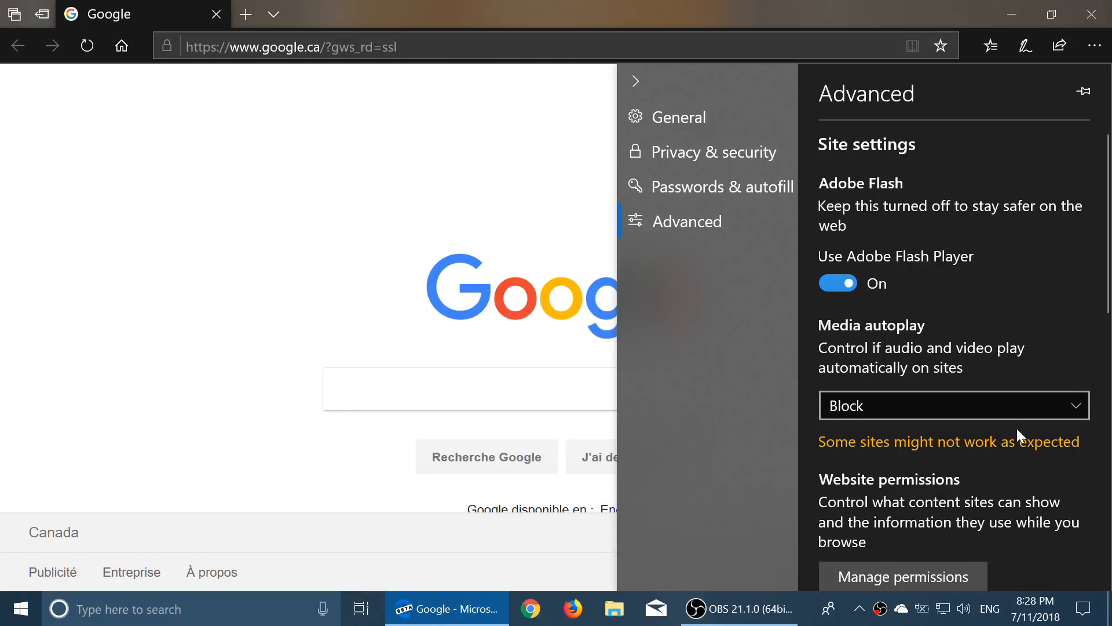
scroll("down", 3)
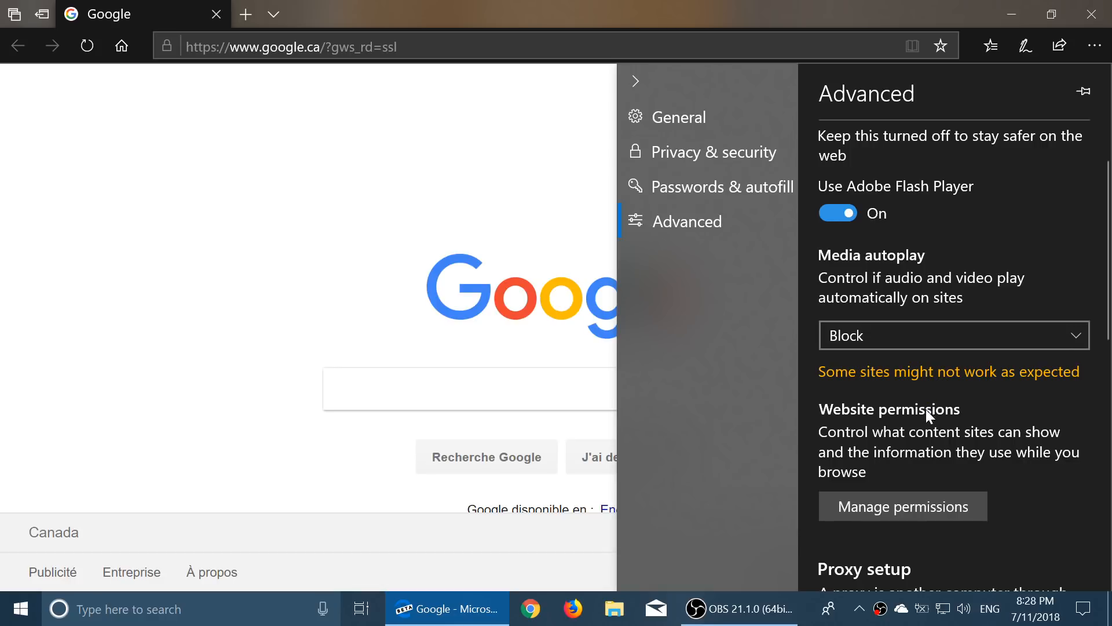
left_click(902, 505)
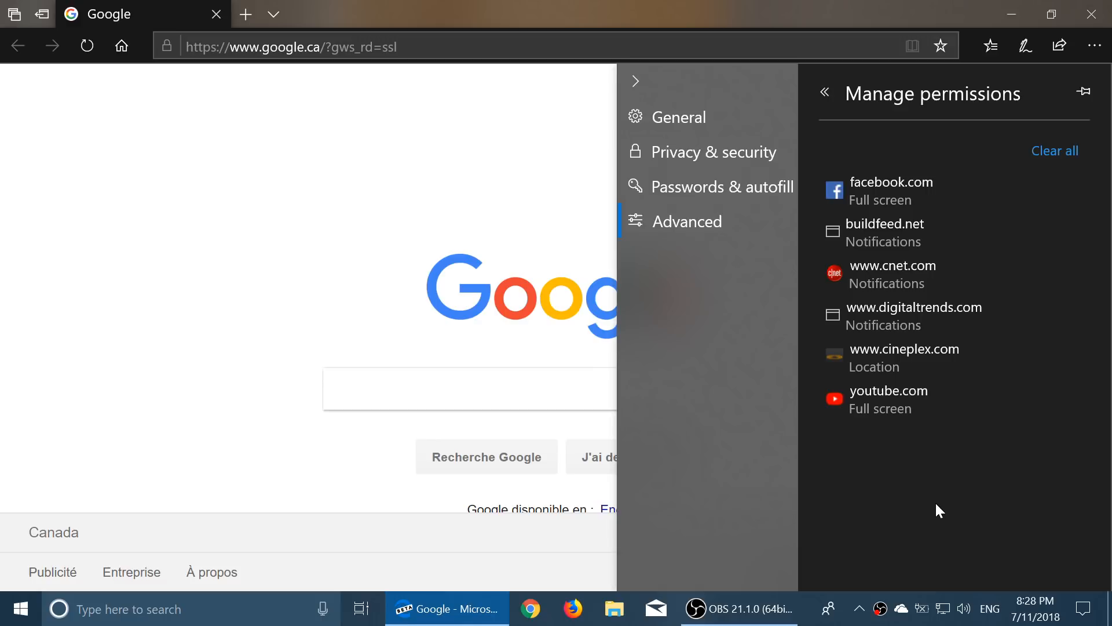
mouse_move(995, 382)
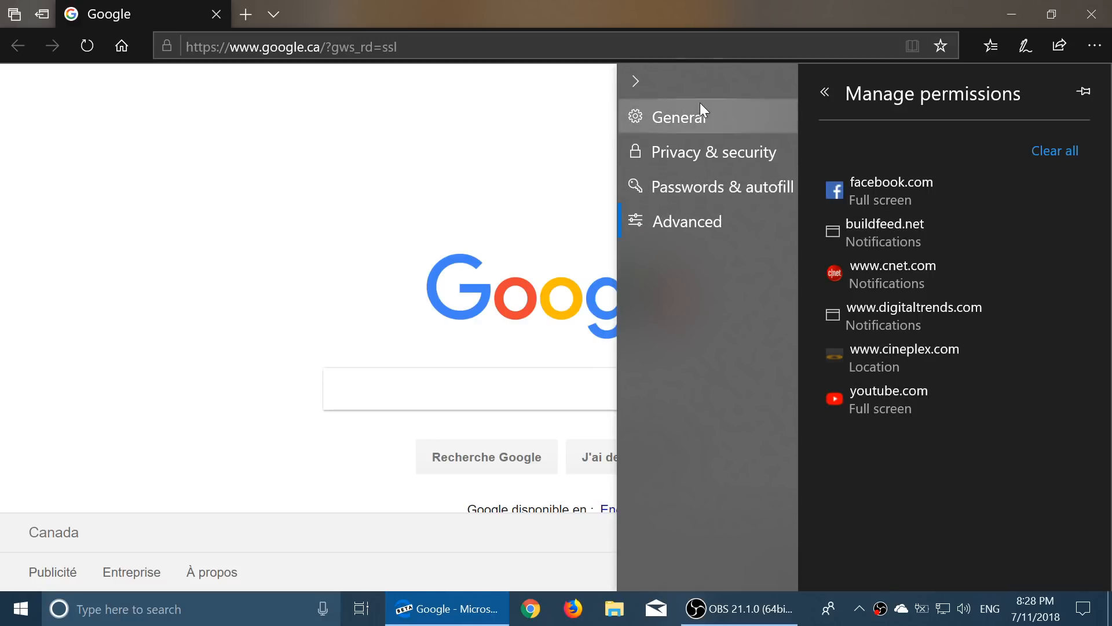
left_click(890, 182)
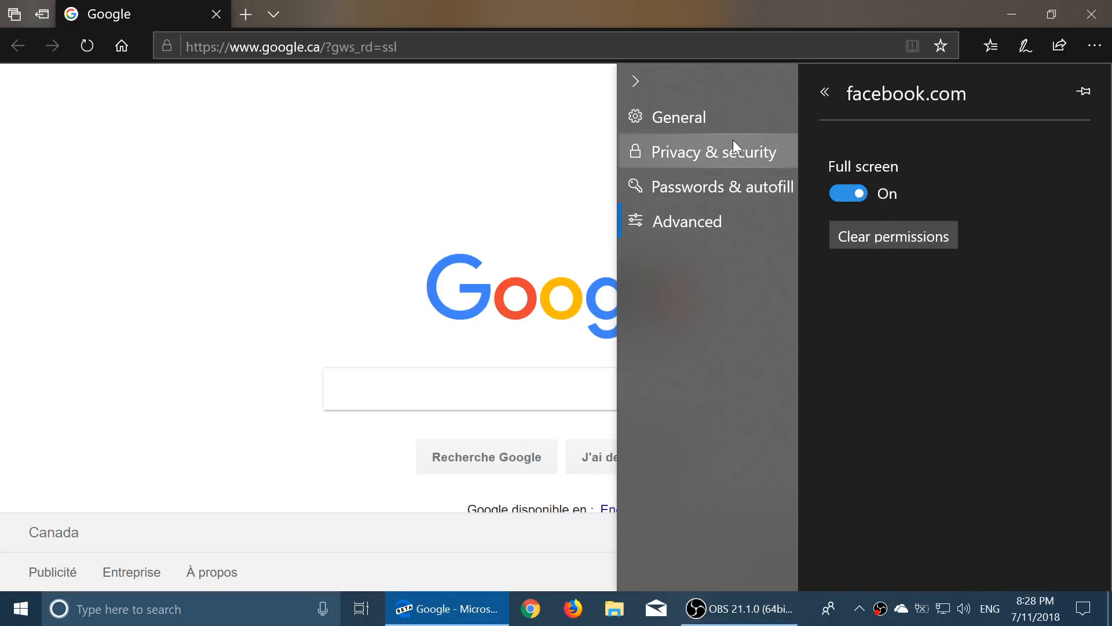
mouse_move(827, 93)
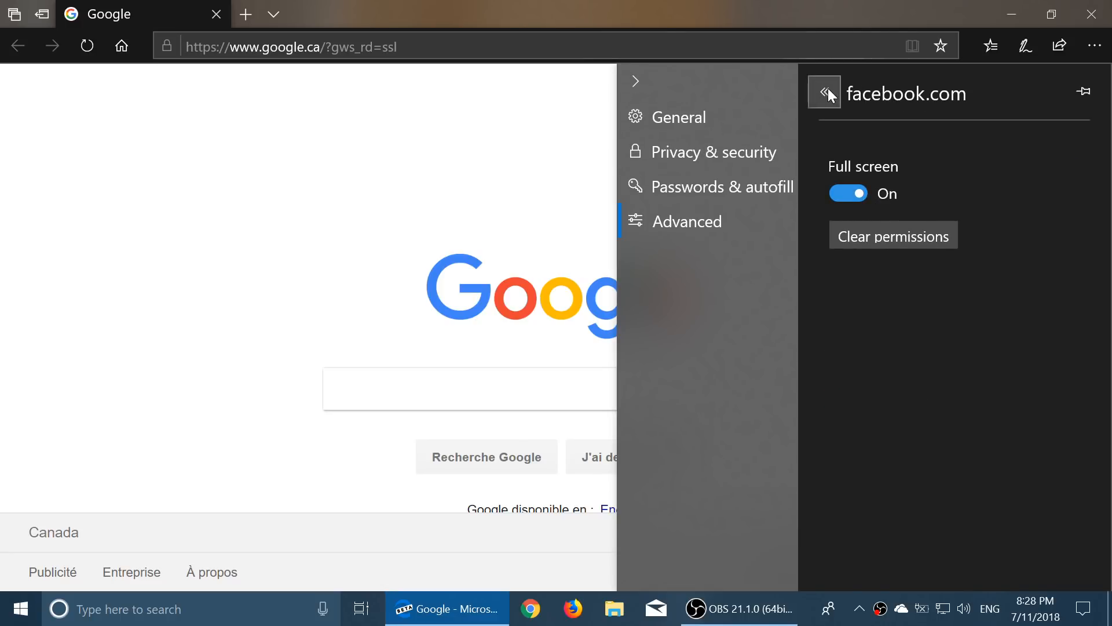
Back in advanced settings, keep media autoplay set to Block
left_click(823, 93)
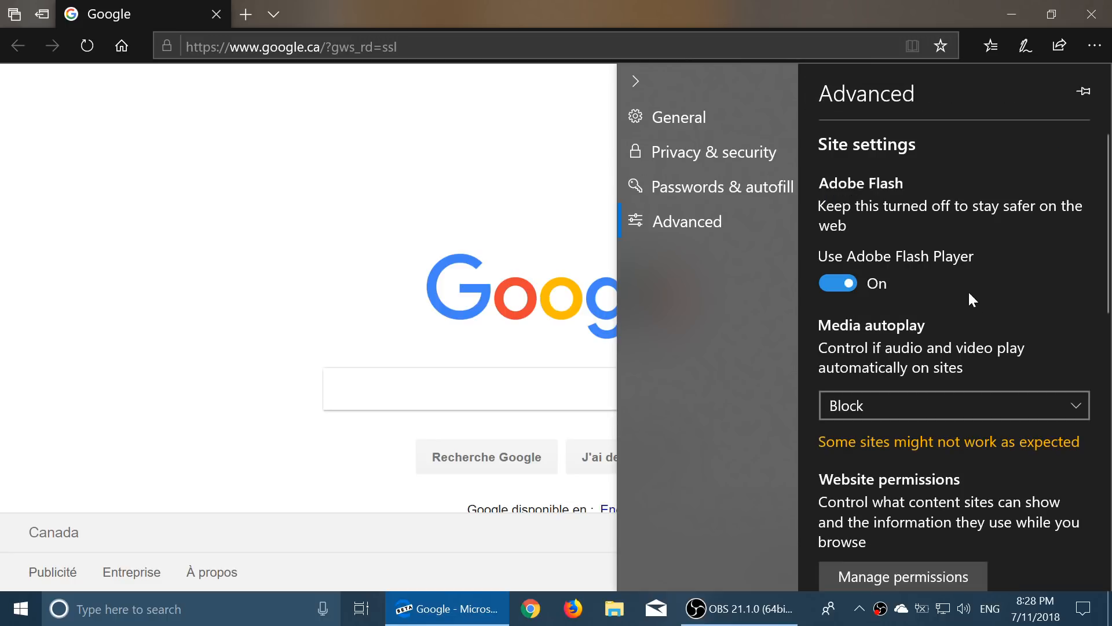
left_click(954, 405)
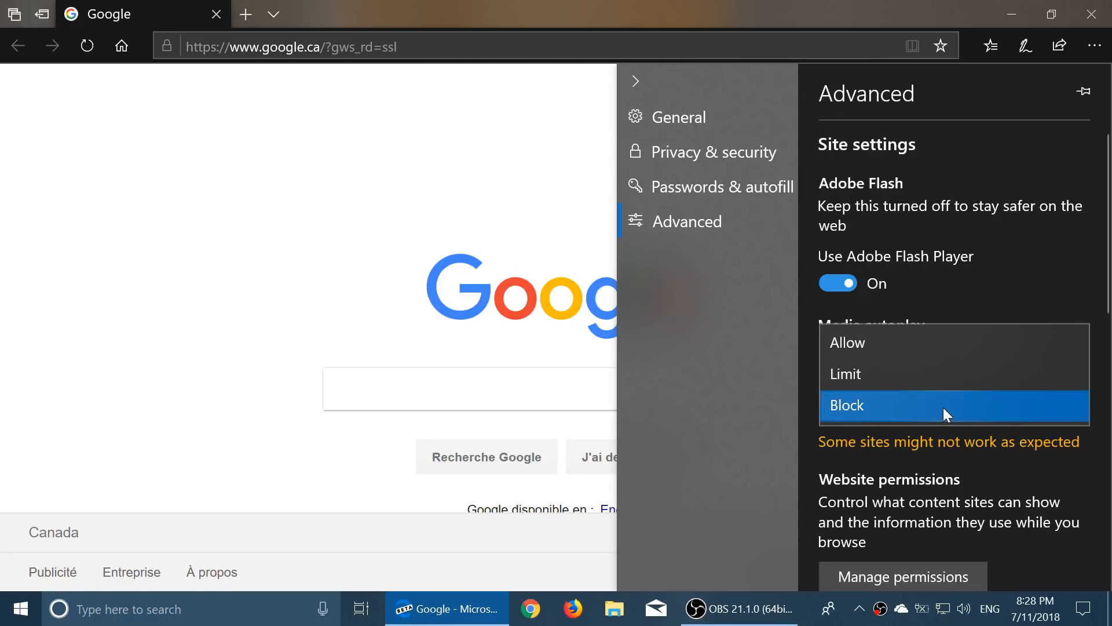
left_click(847, 405)
type("ne")
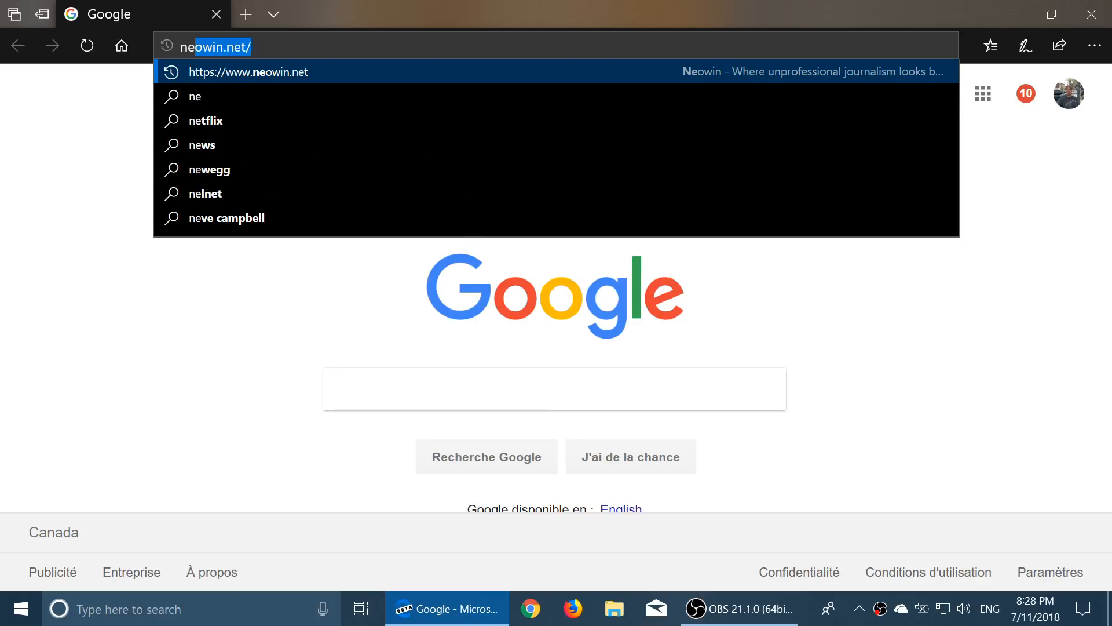
Load neowin.net and open the 'YouTube creators will now be informed' article
key("Enter")
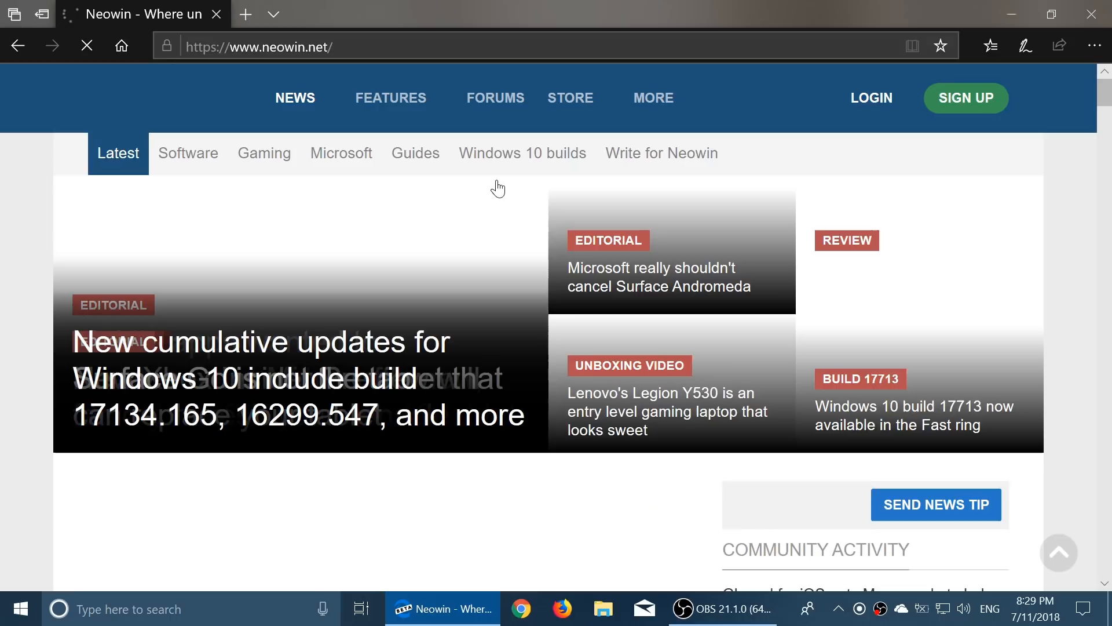
scroll("down", 3)
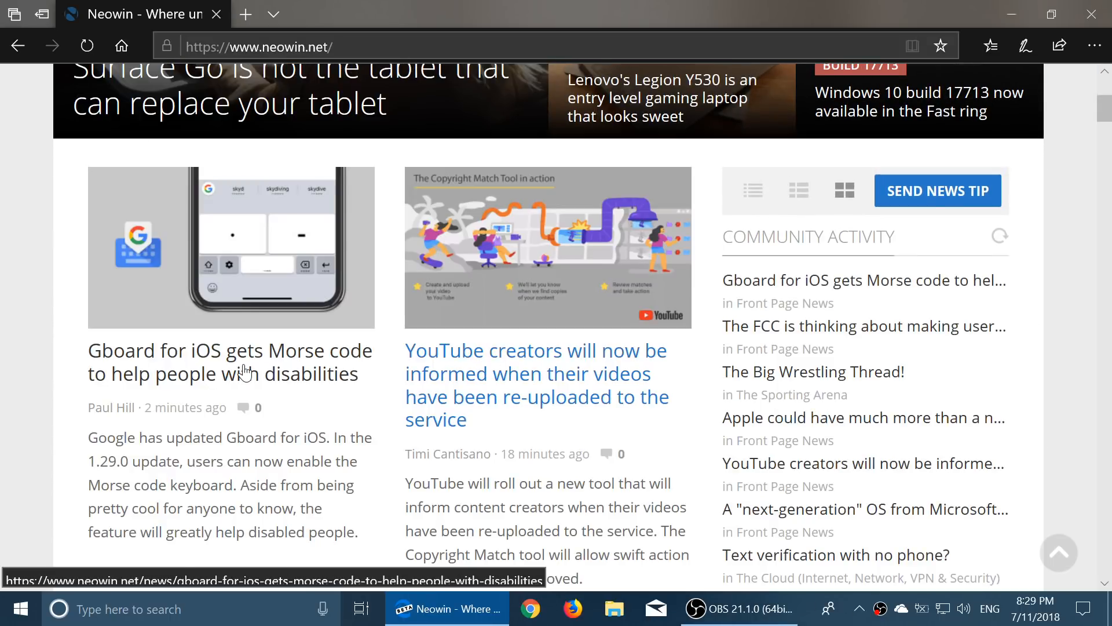
left_click(523, 439)
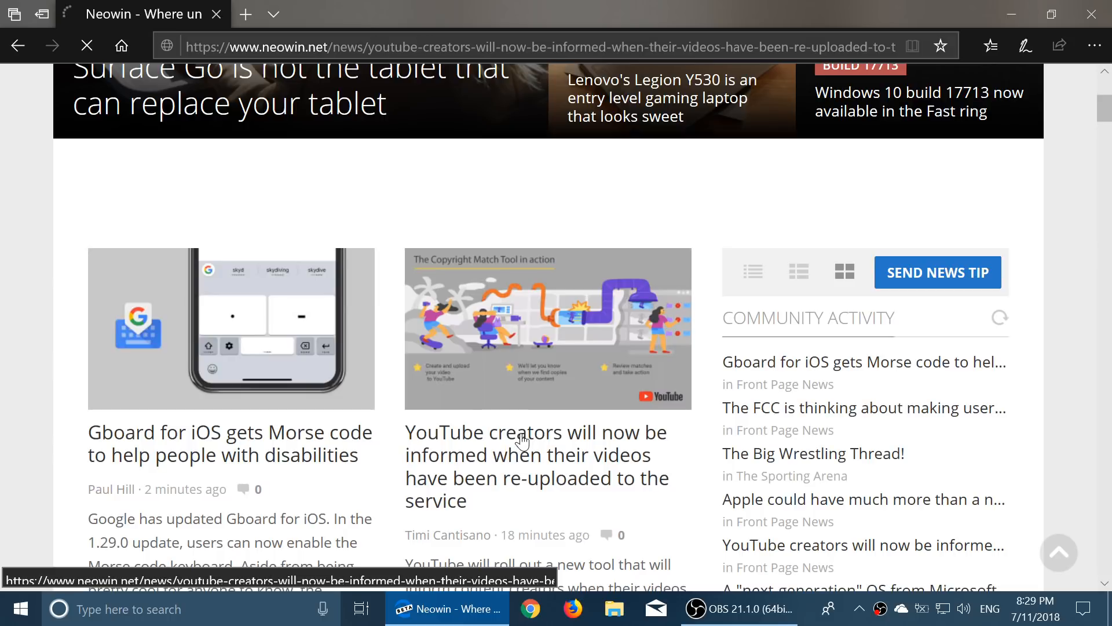
left_click(523, 443)
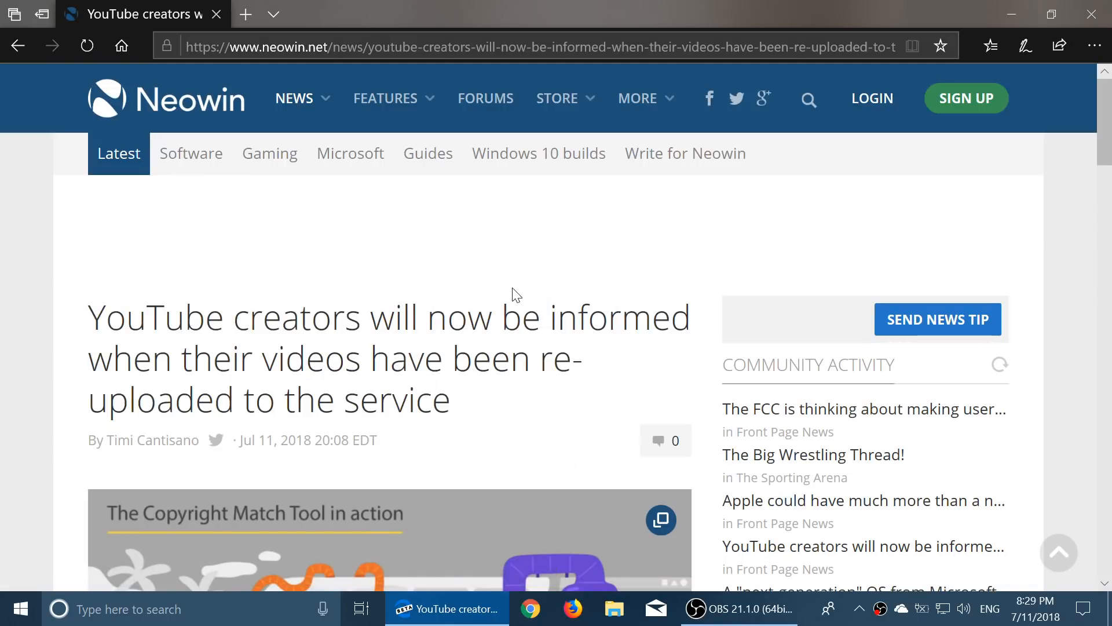
mouse_move(589, 250)
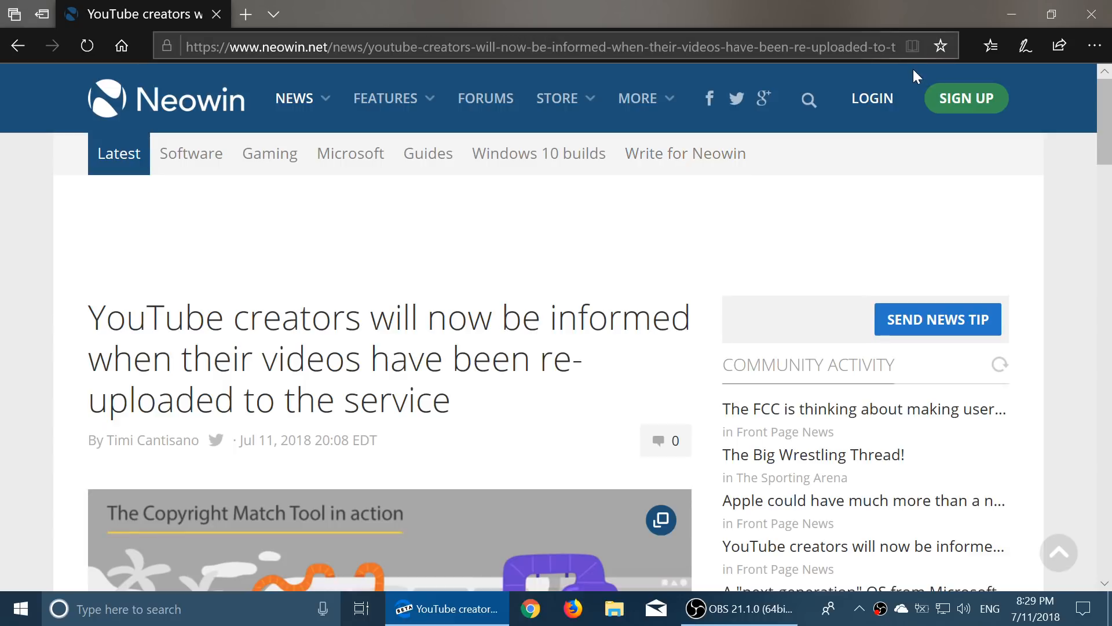
mouse_move(595, 207)
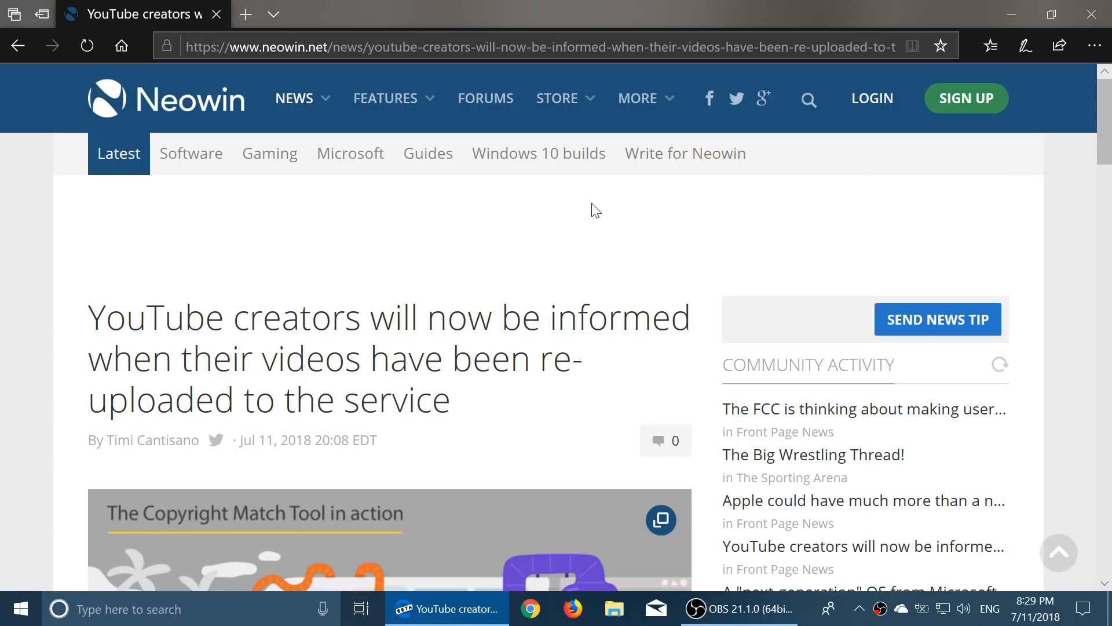
mouse_move(808, 201)
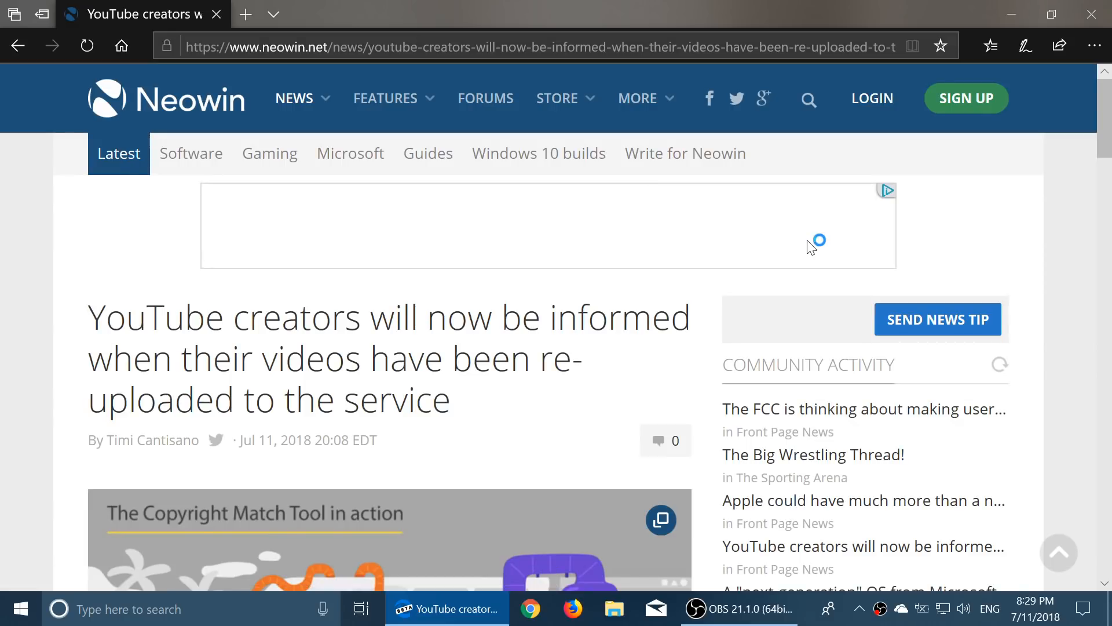
mouse_move(1016, 212)
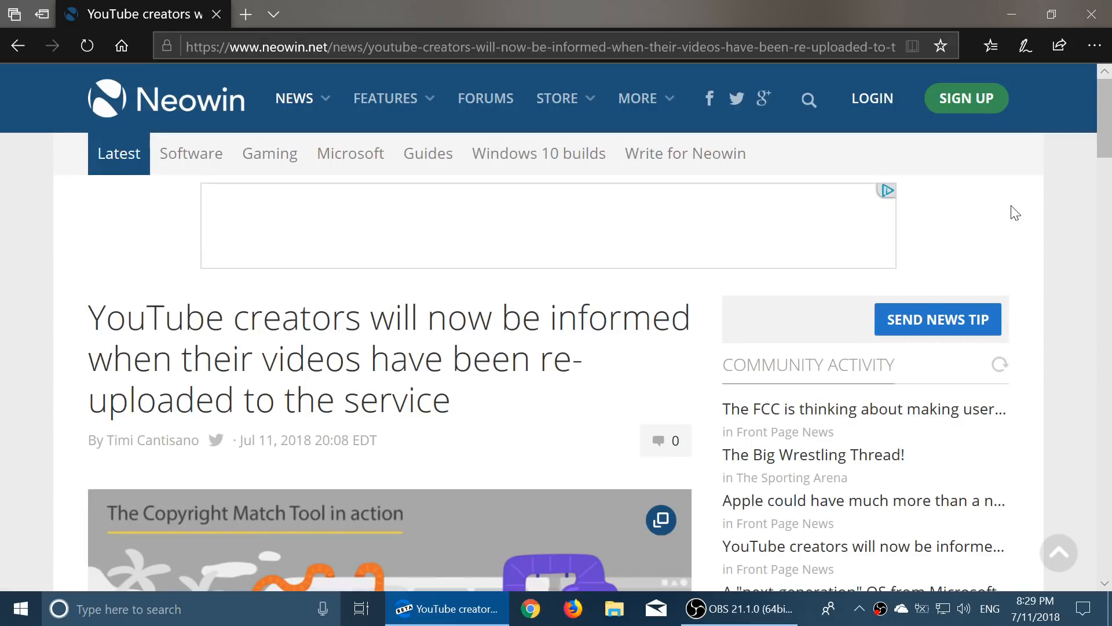
scroll("down", 3)
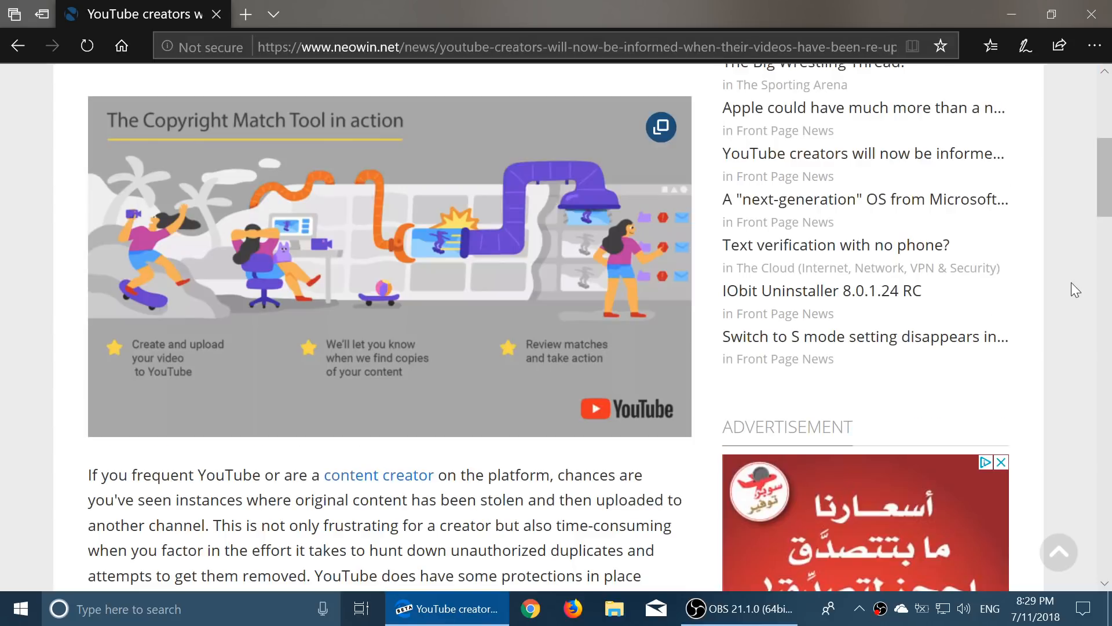
scroll("up", 3)
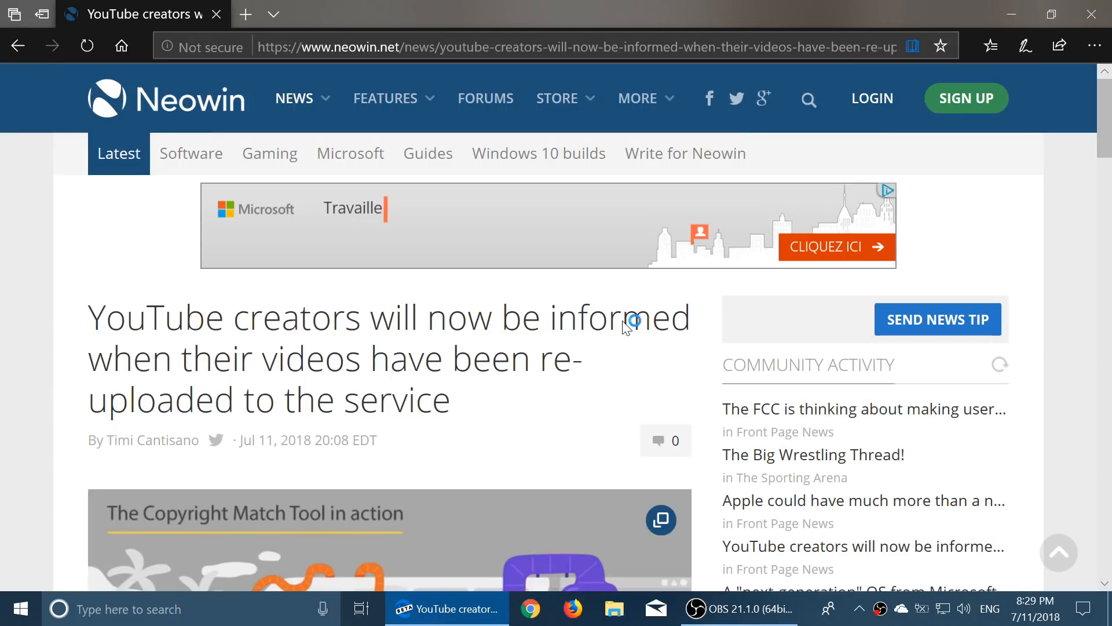
Switch the article to reading view, turn the page, and define 'determine'
left_click(912, 45)
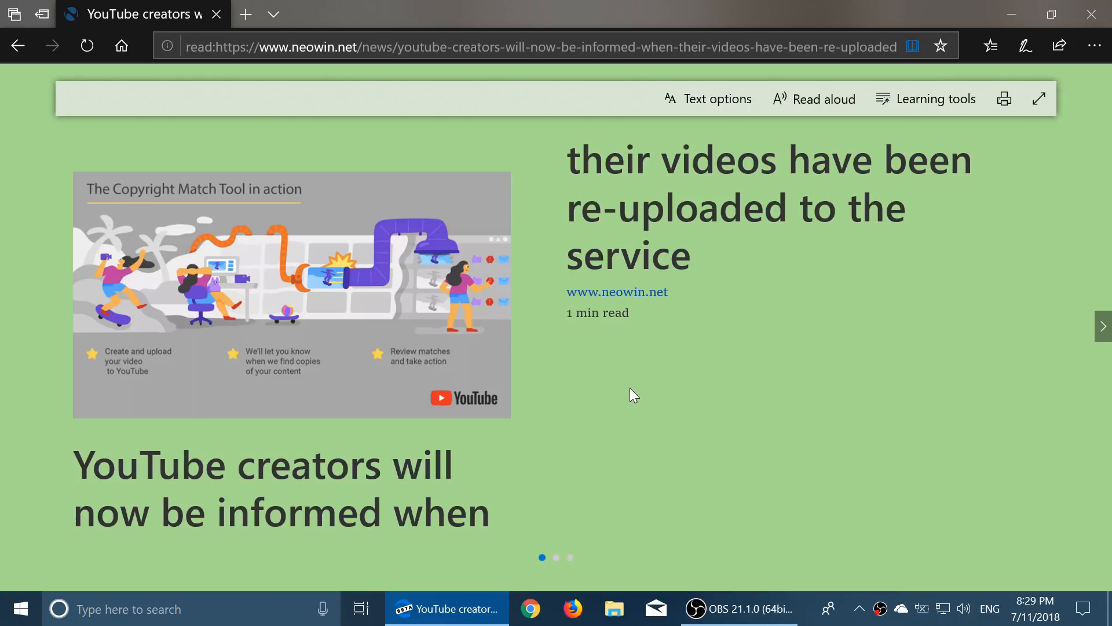
left_click(1103, 326)
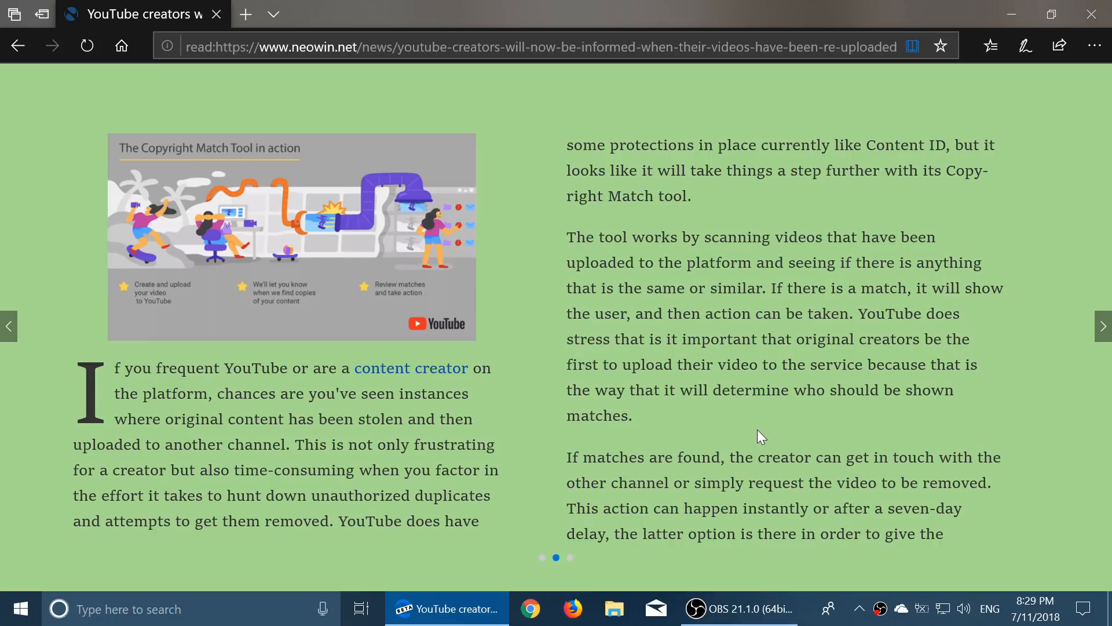
mouse_move(730, 408)
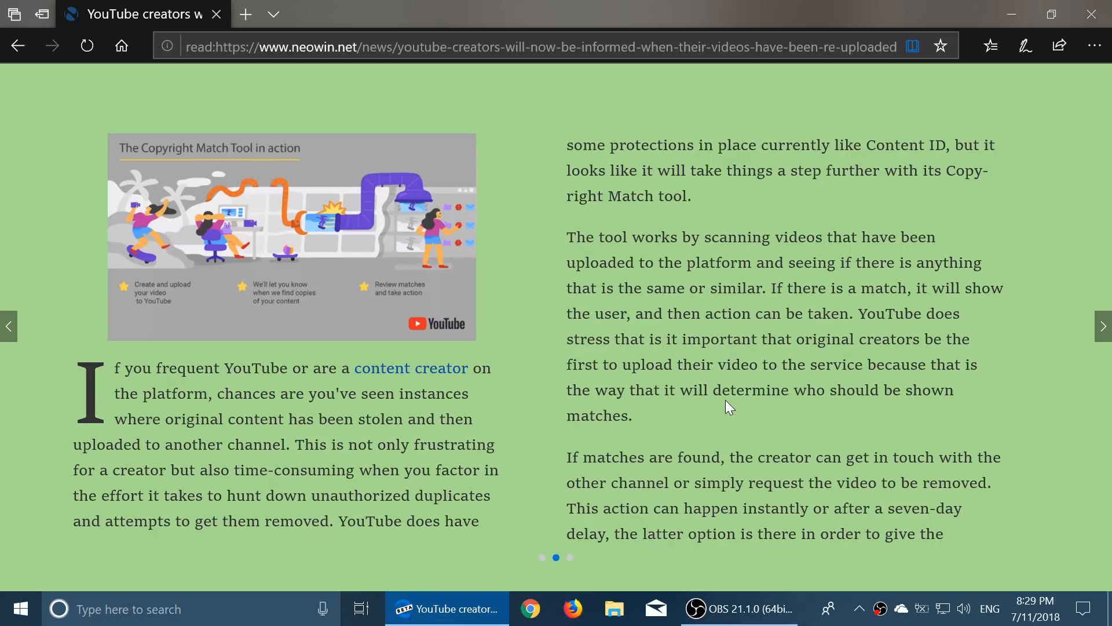
double_click(728, 390)
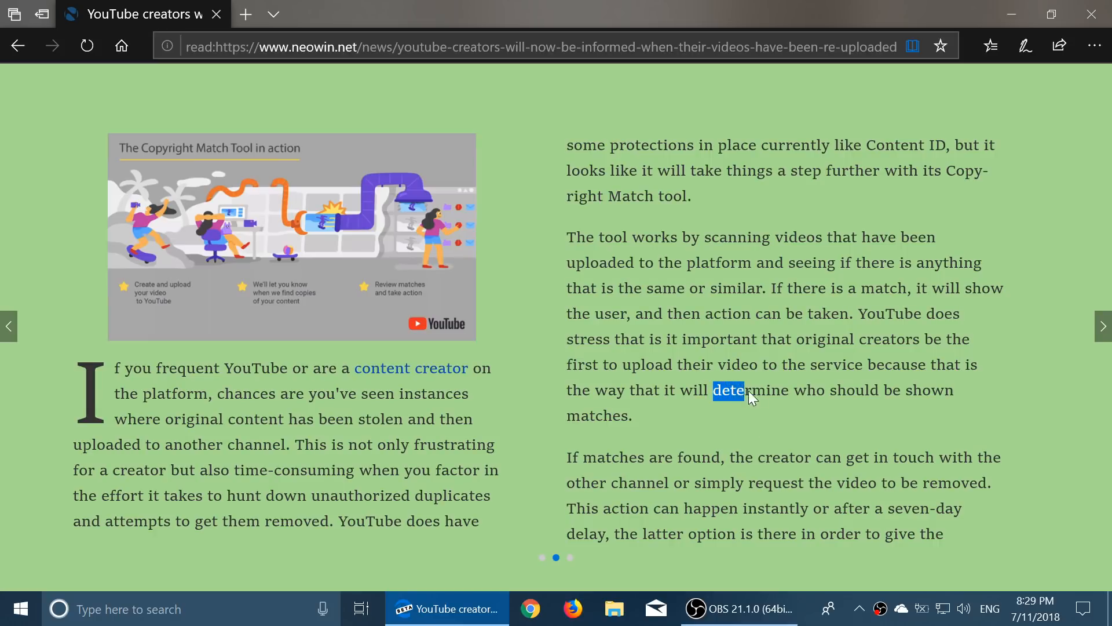
double_click(728, 390)
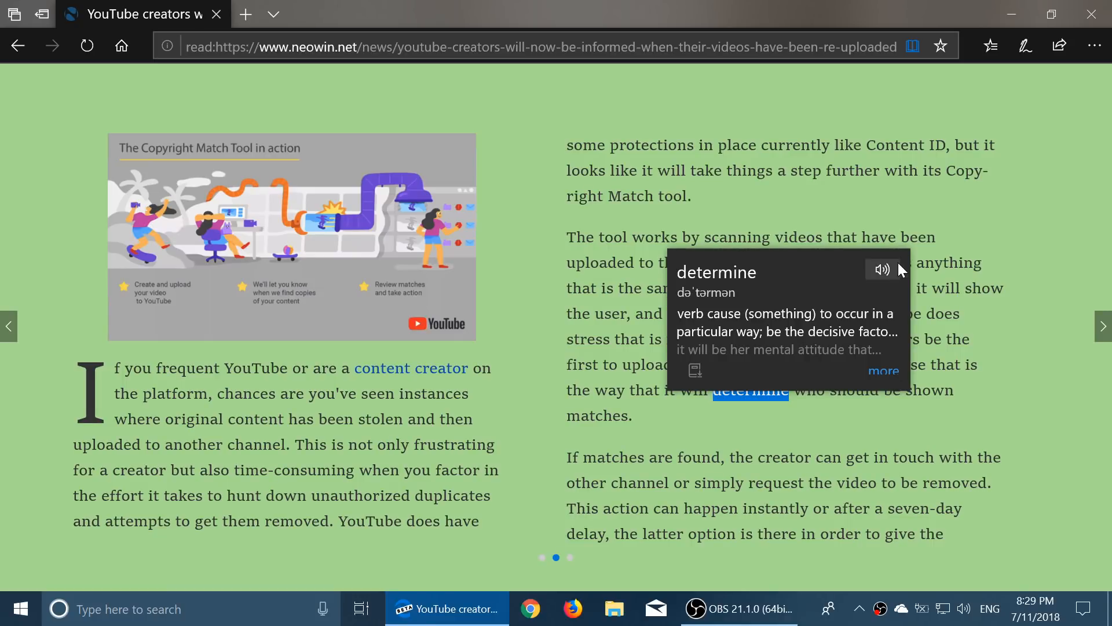
mouse_move(882, 272)
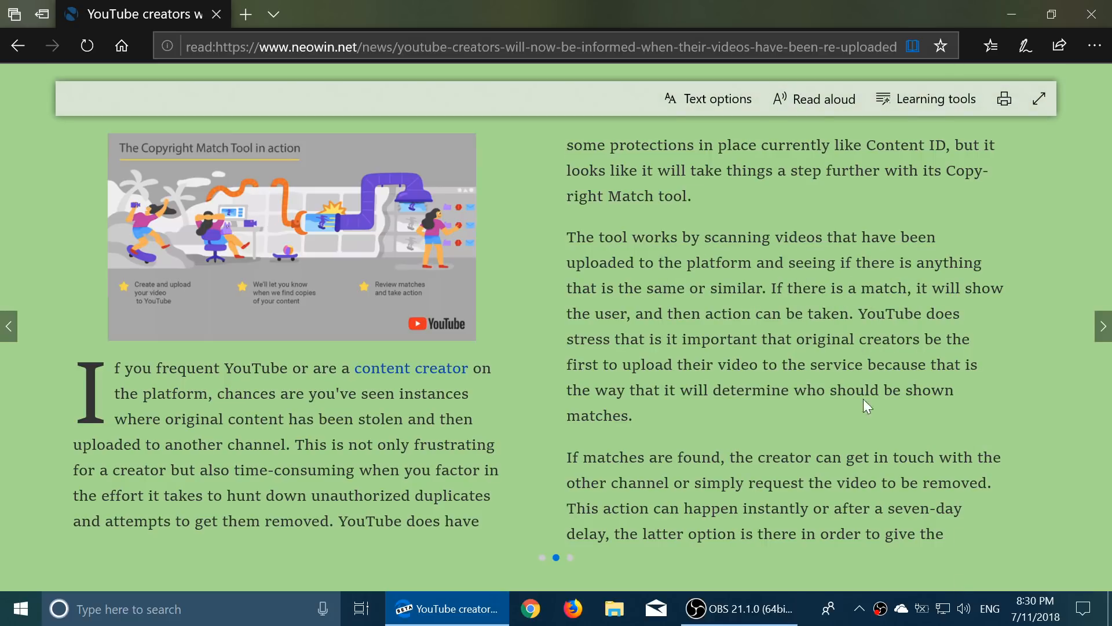
mouse_move(778, 417)
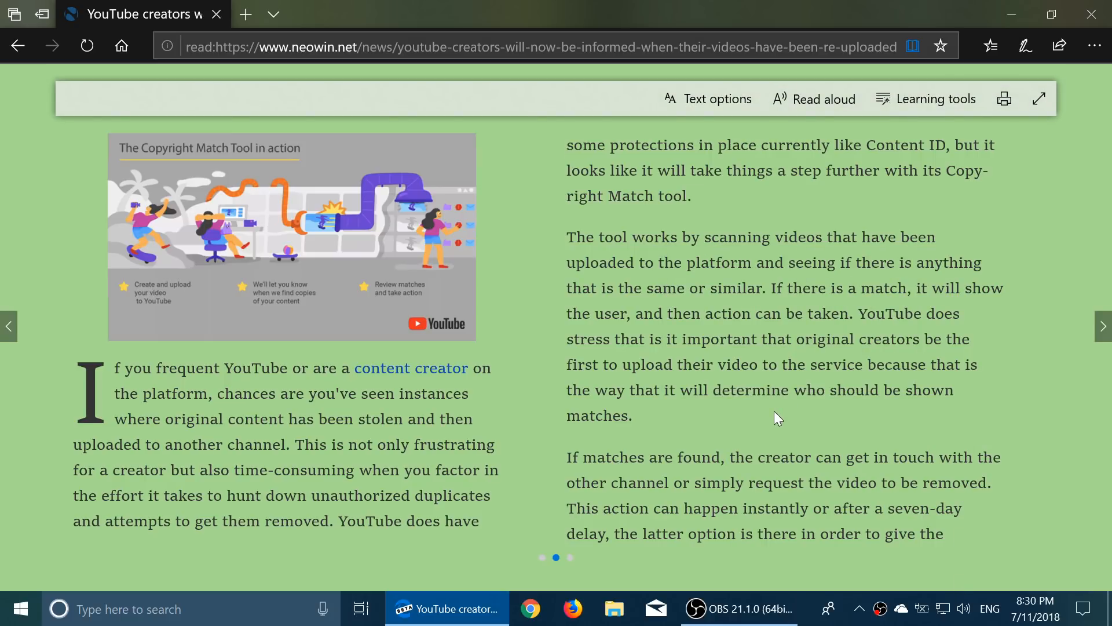
mouse_move(671, 444)
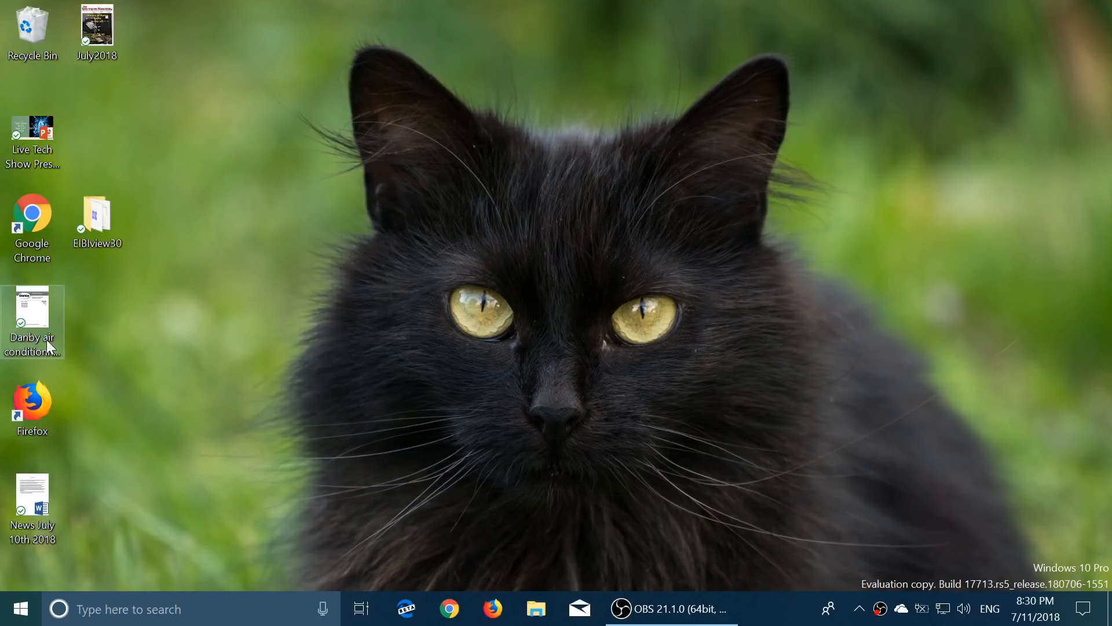
mouse_move(398, 361)
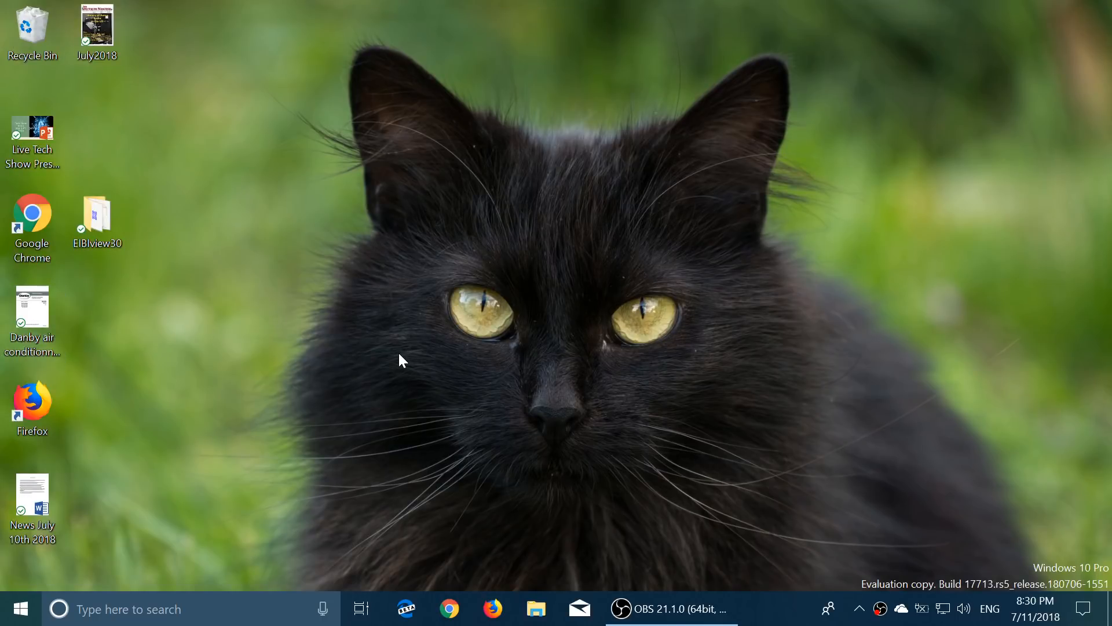
Draw ink notes on the Danby manual PDF's cover, then close it discarding them
double_click(32, 306)
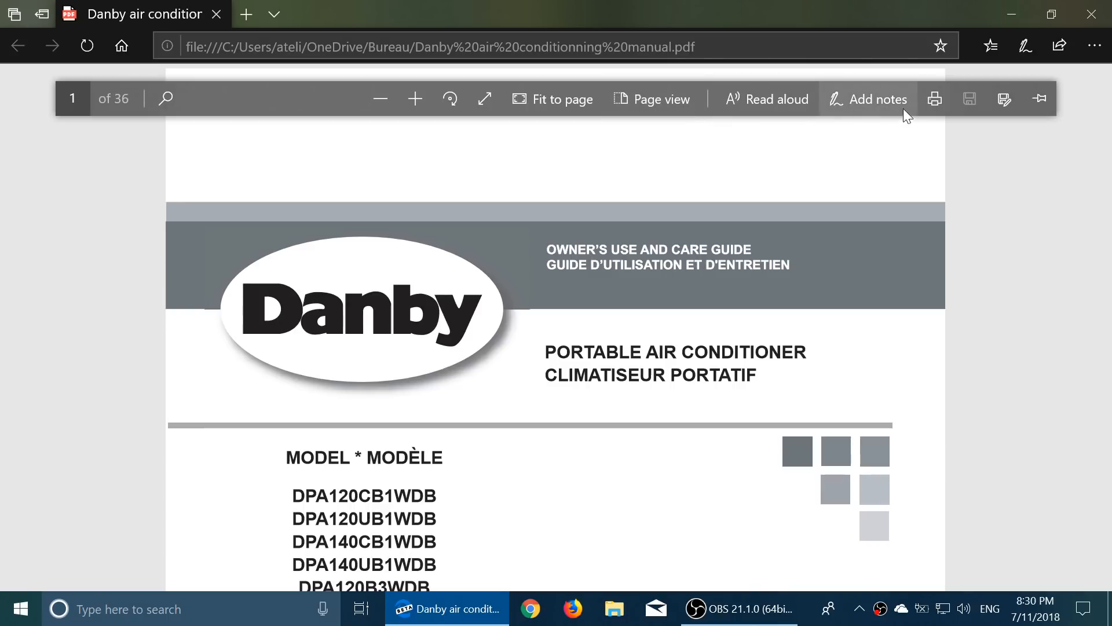
mouse_move(1075, 128)
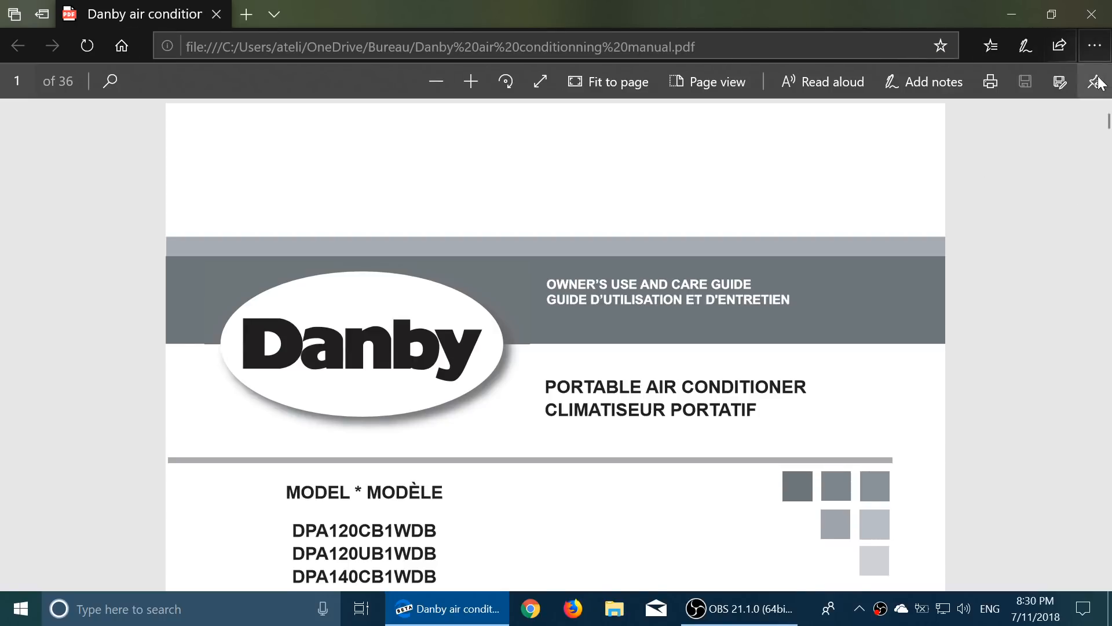
scroll("down", 3)
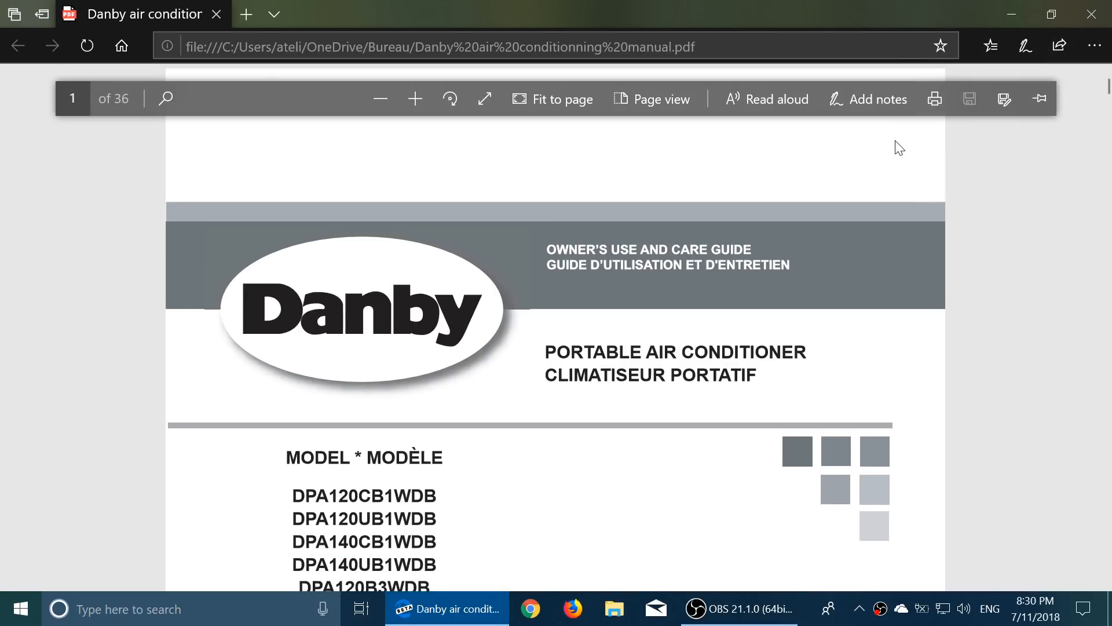
mouse_move(876, 106)
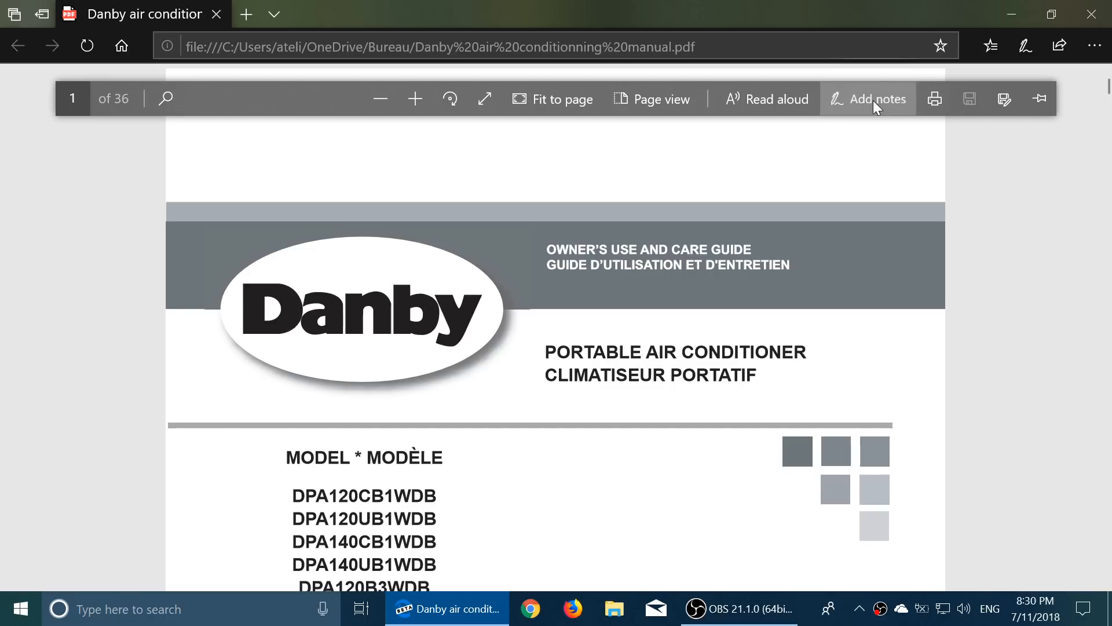
left_click(878, 98)
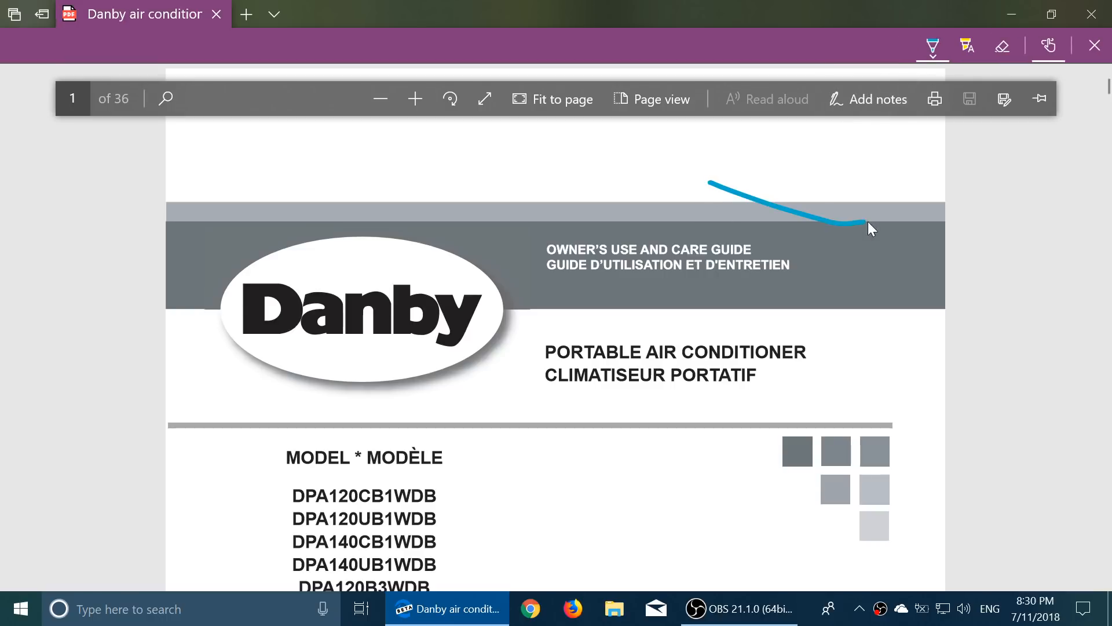
left_click_drag(858, 223, 288, 294)
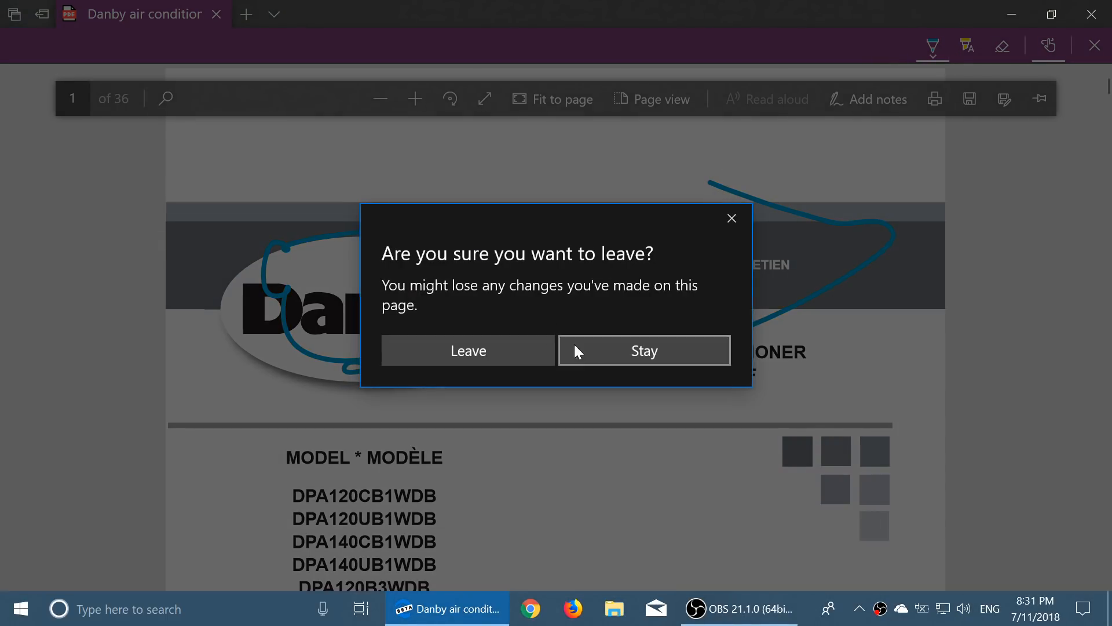
left_click(468, 350)
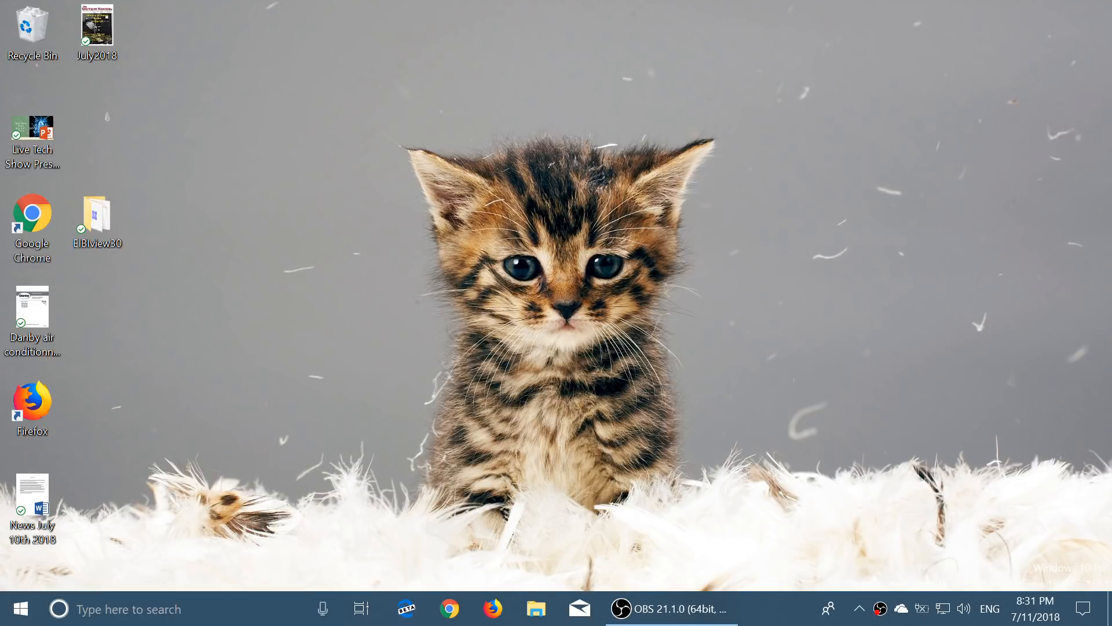
Launch Notepad and type 'start writting' into the new document
type("no")
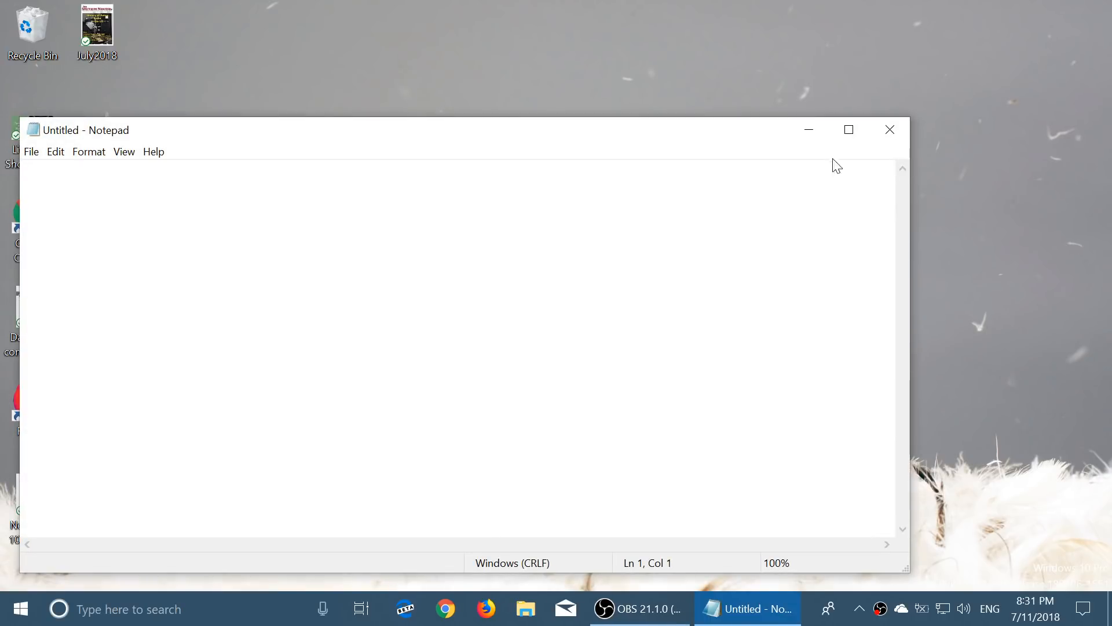
left_click(848, 129)
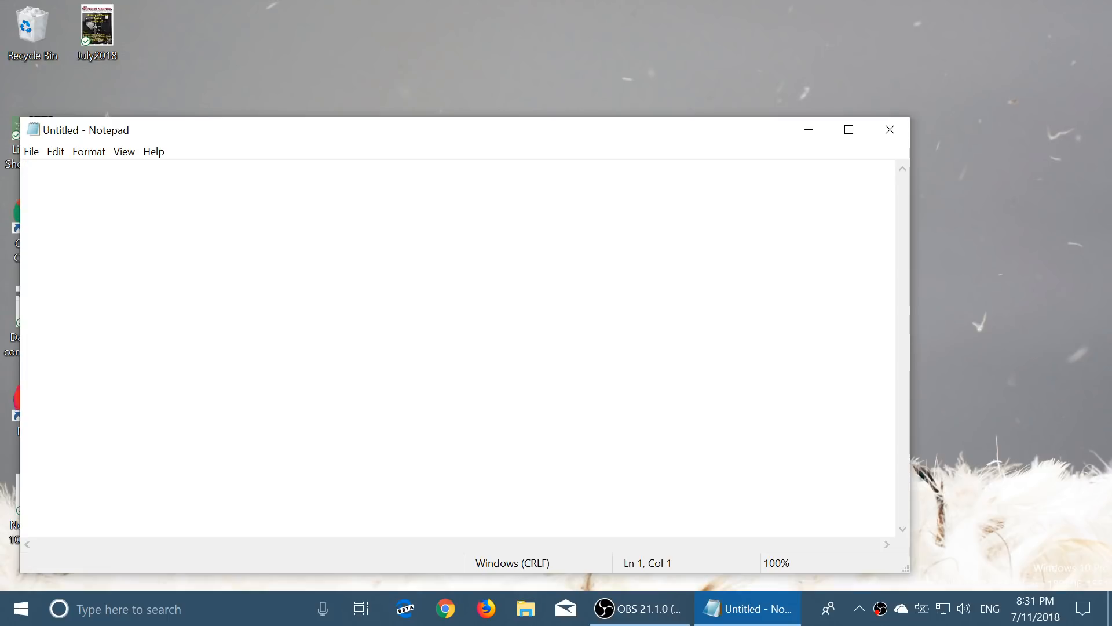
type("start")
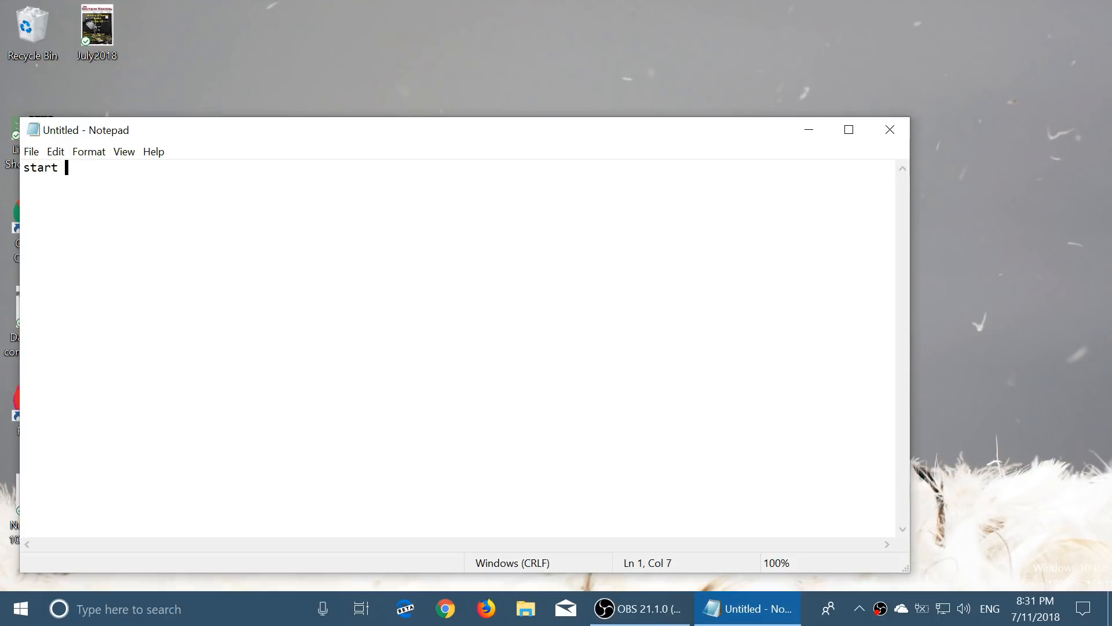
type("wri")
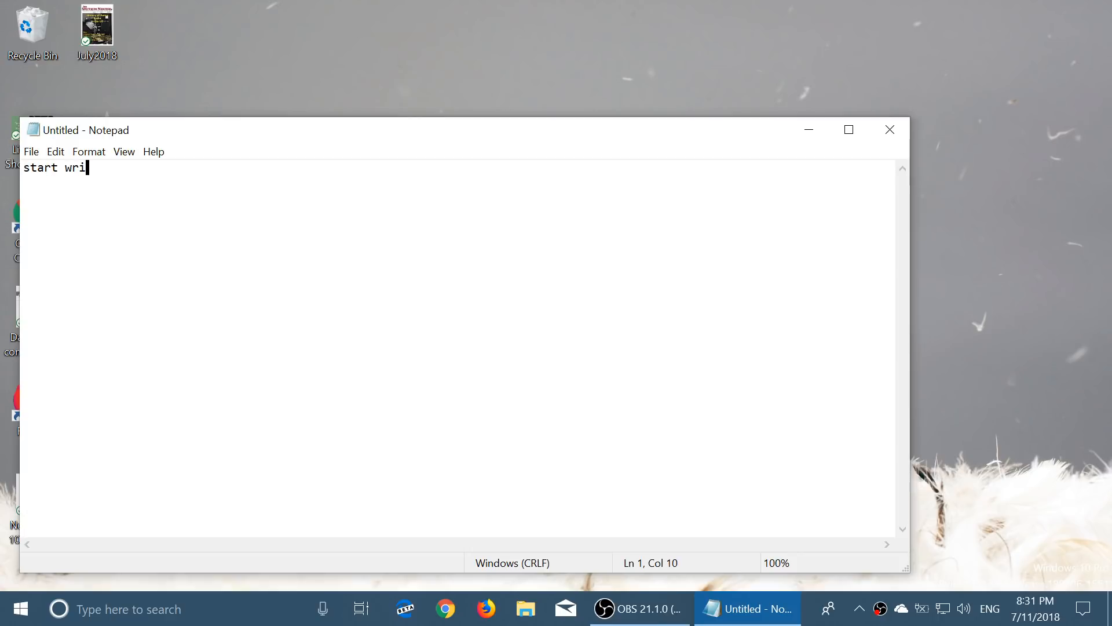
type("tting")
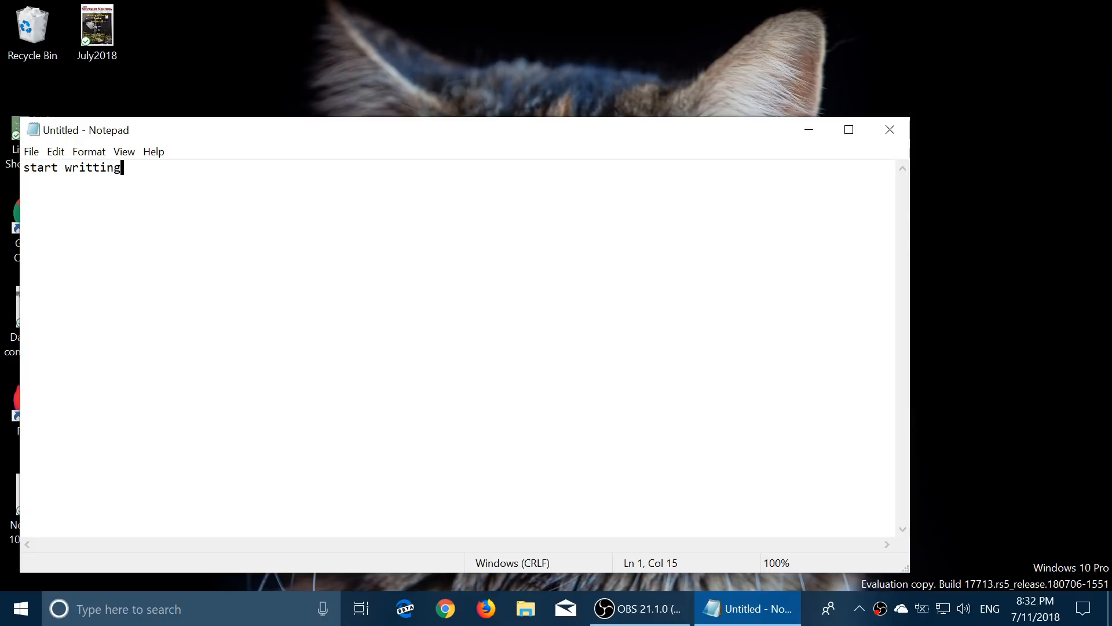
mouse_move(566, 569)
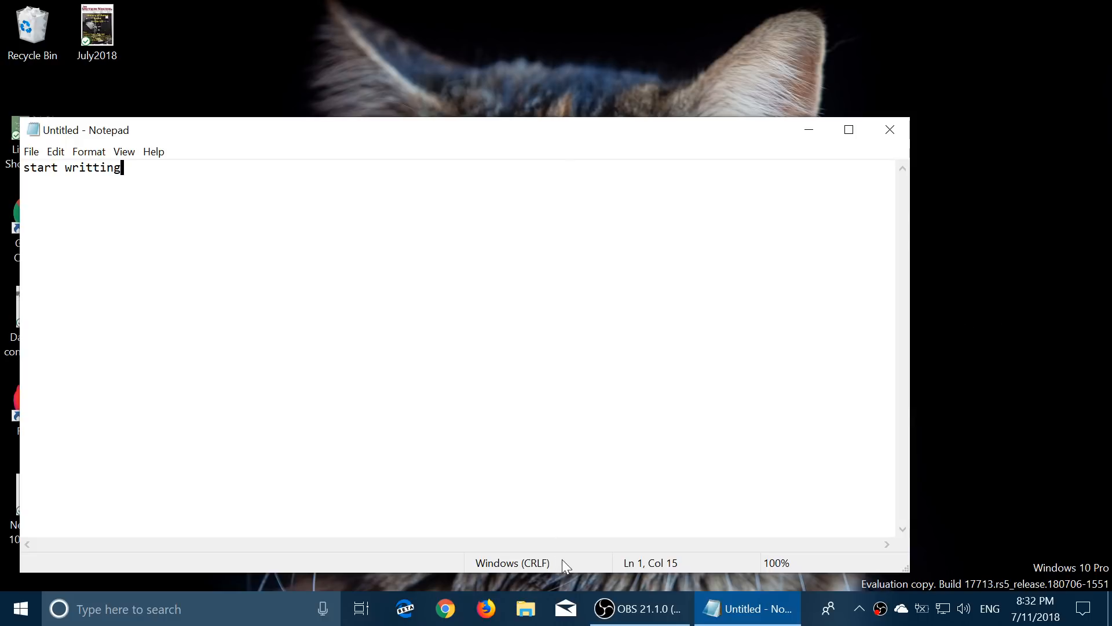
mouse_move(708, 557)
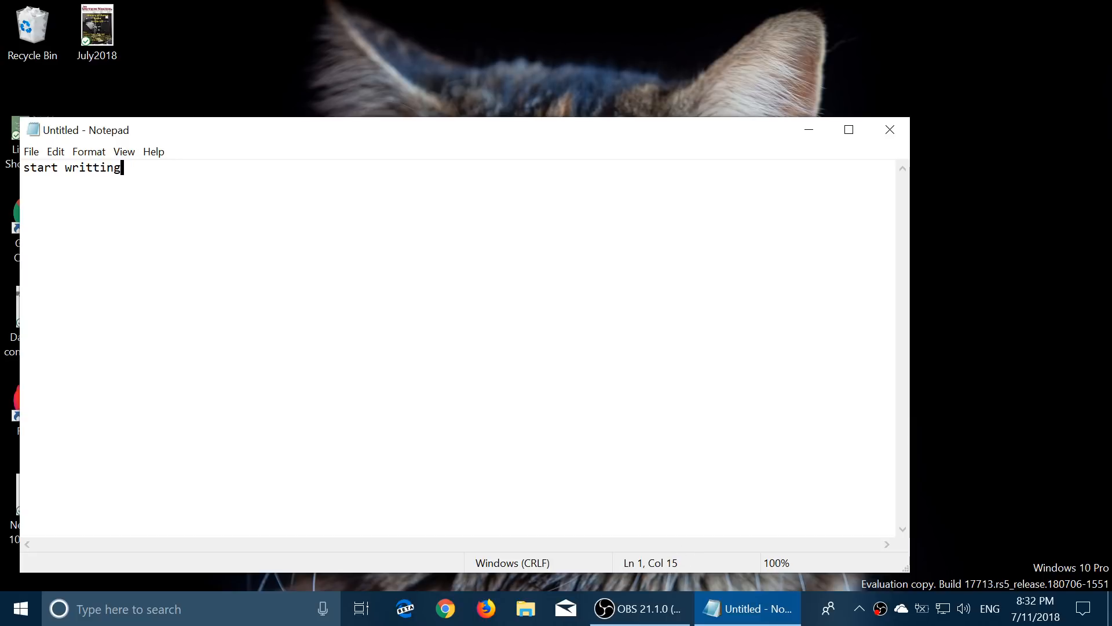
mouse_move(75, 138)
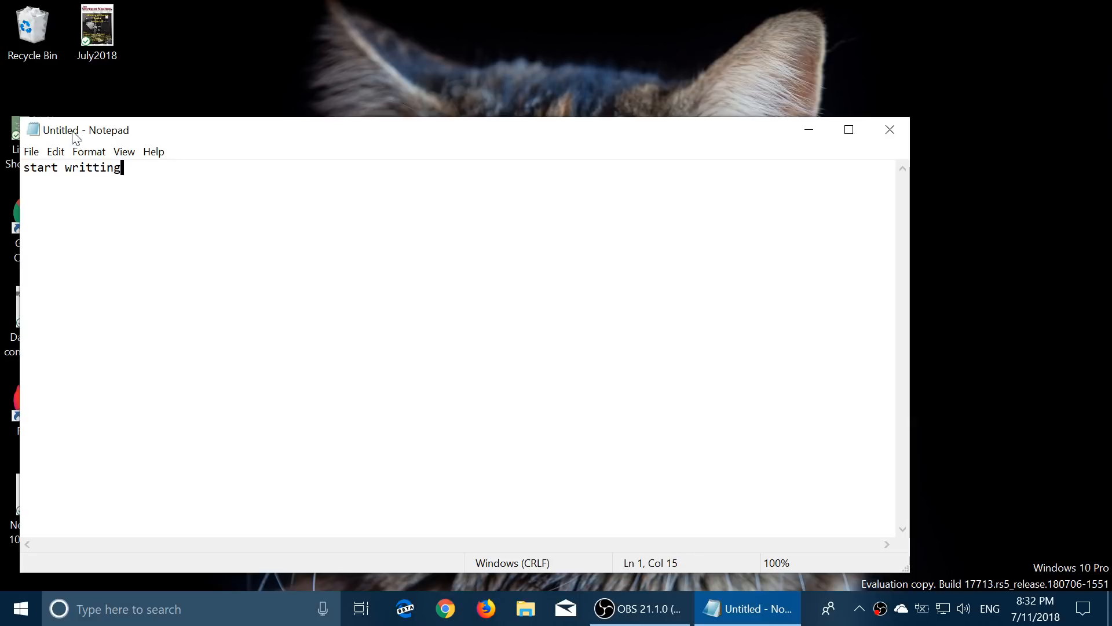
Browse the Edit menu, then zoom in repeatedly until the text reaches 360%
left_click(55, 152)
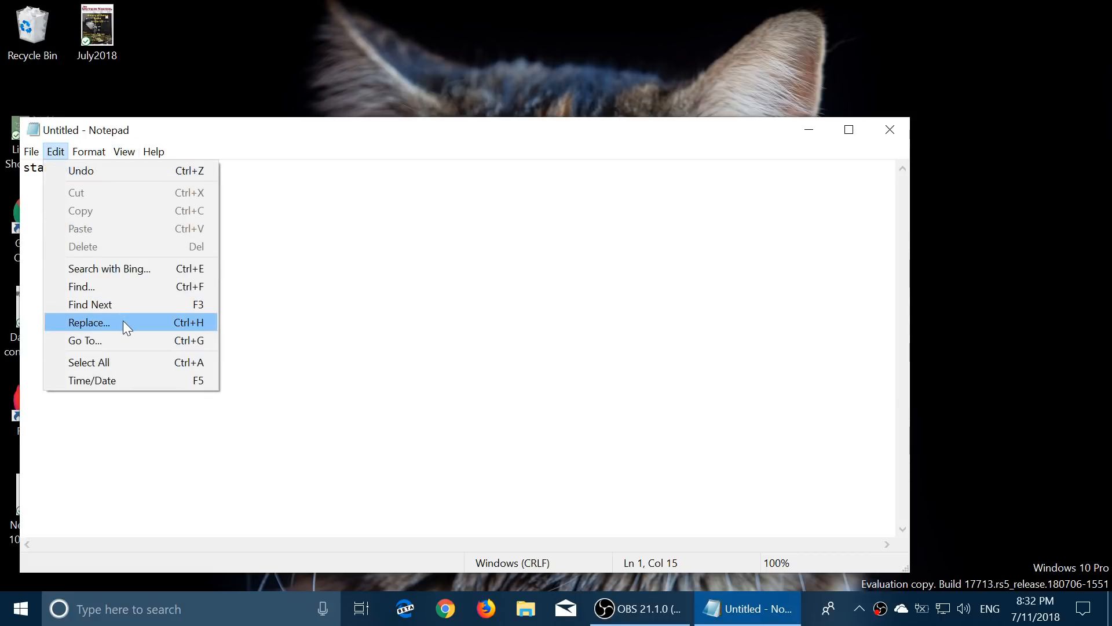
mouse_move(141, 229)
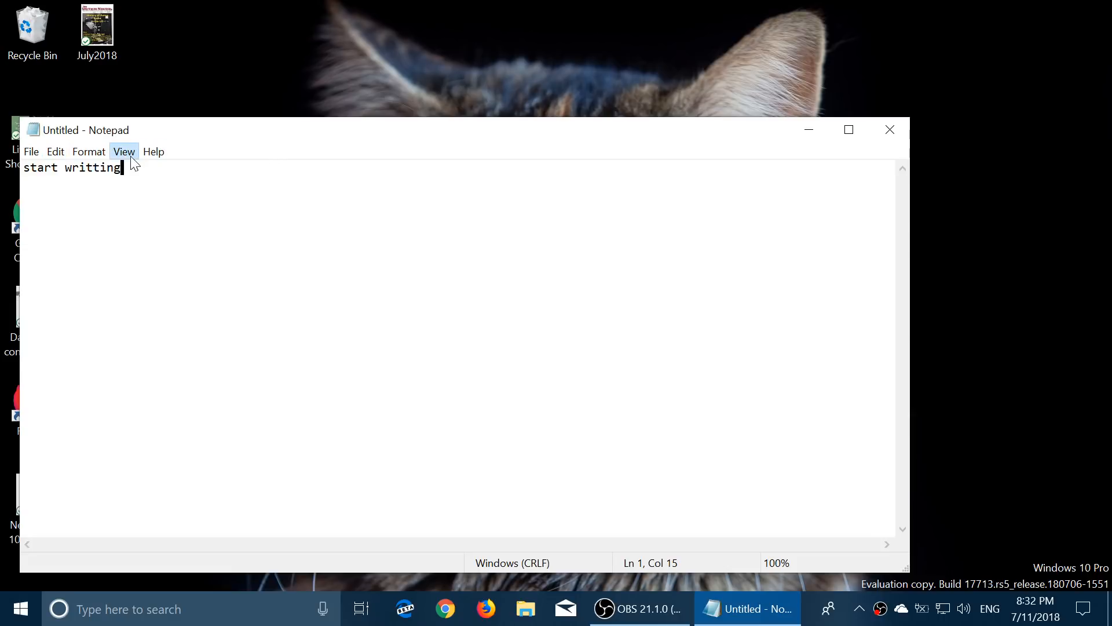
left_click(124, 151)
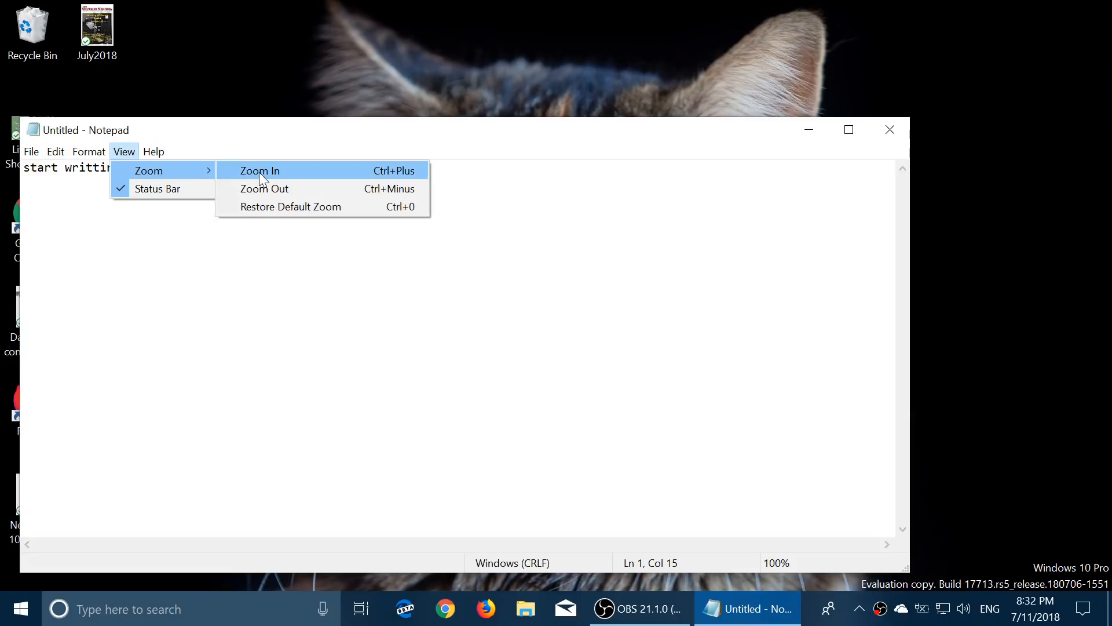
left_click(259, 170)
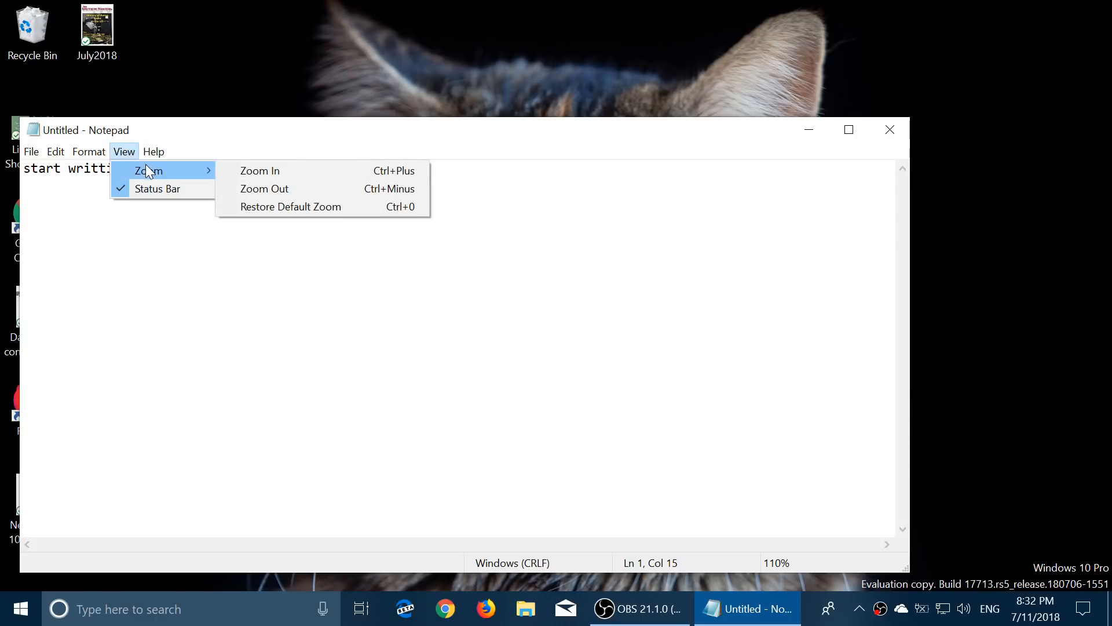
left_click(259, 170)
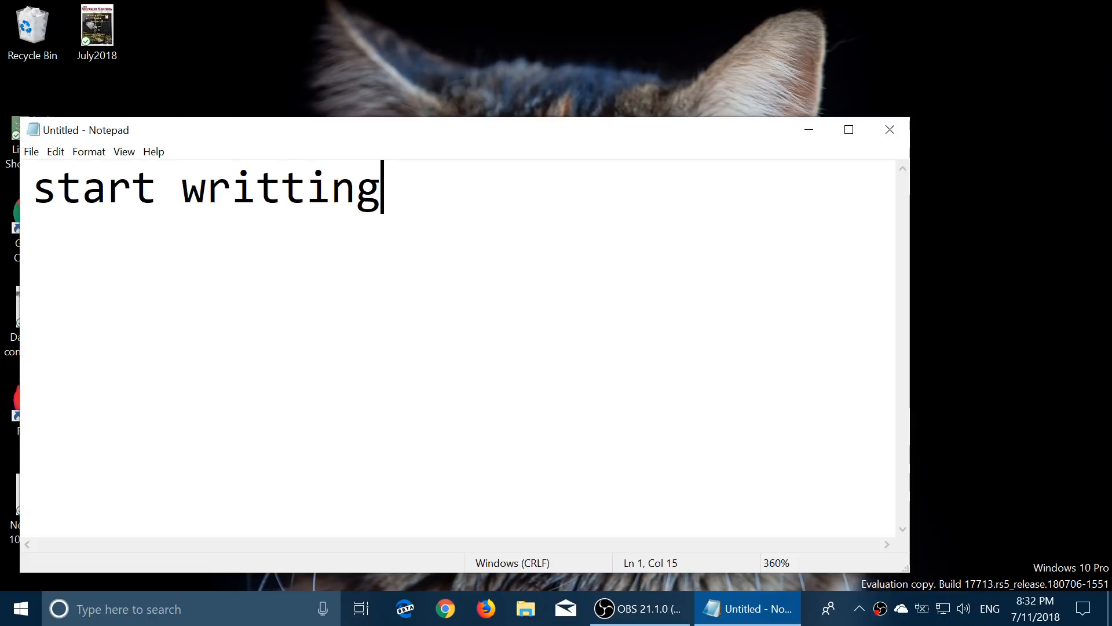
mouse_move(889, 129)
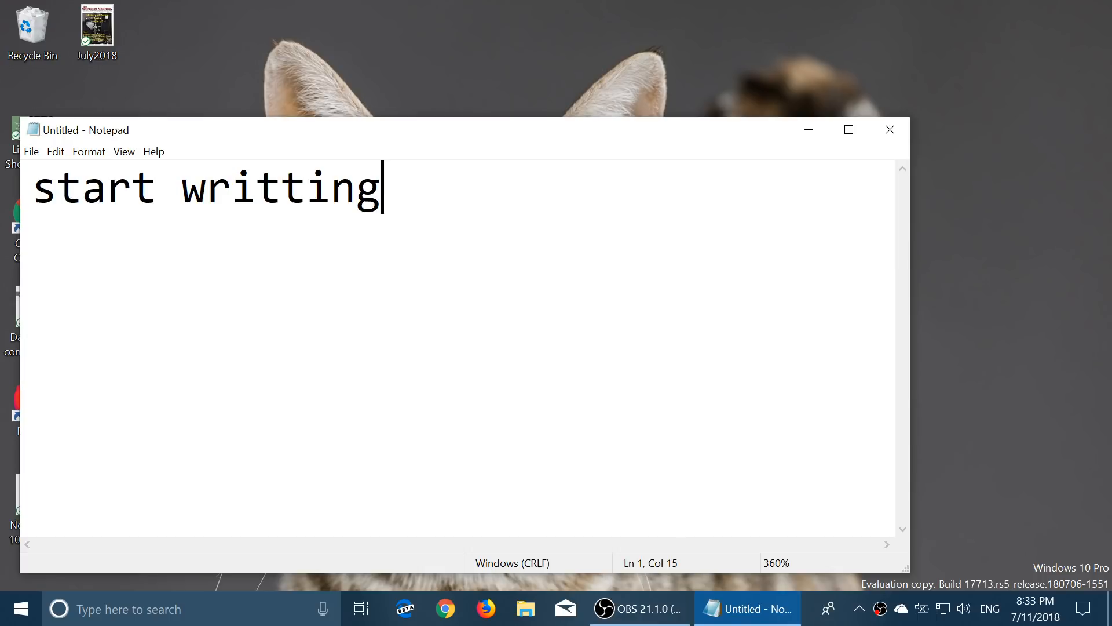
mouse_move(890, 130)
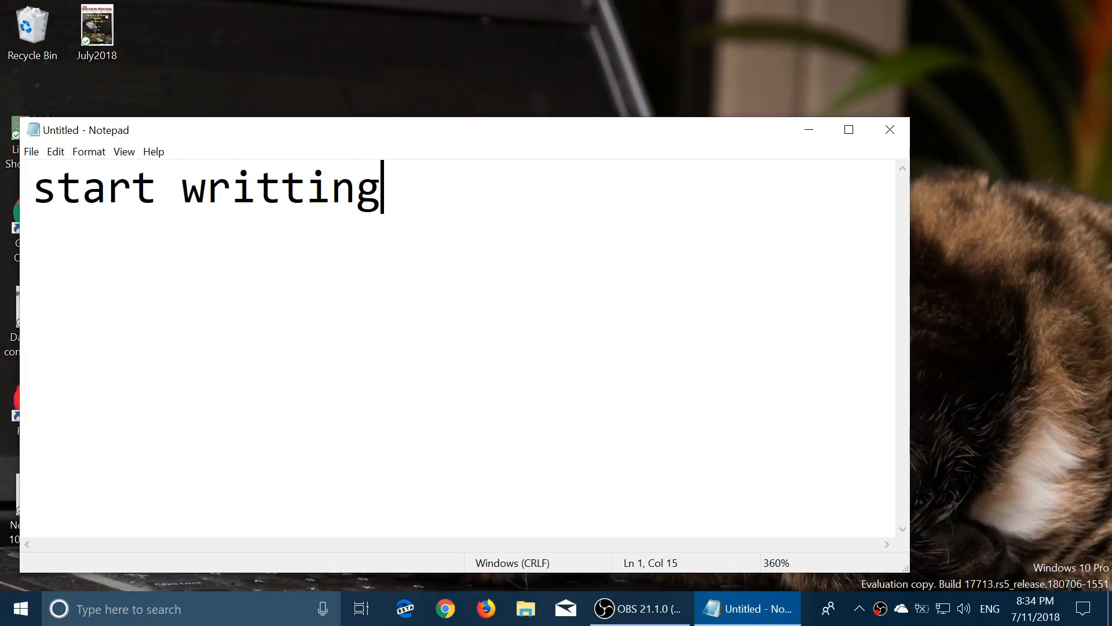
Close the 'start writting' Notepad document, choosing Don't Save
left_click(890, 129)
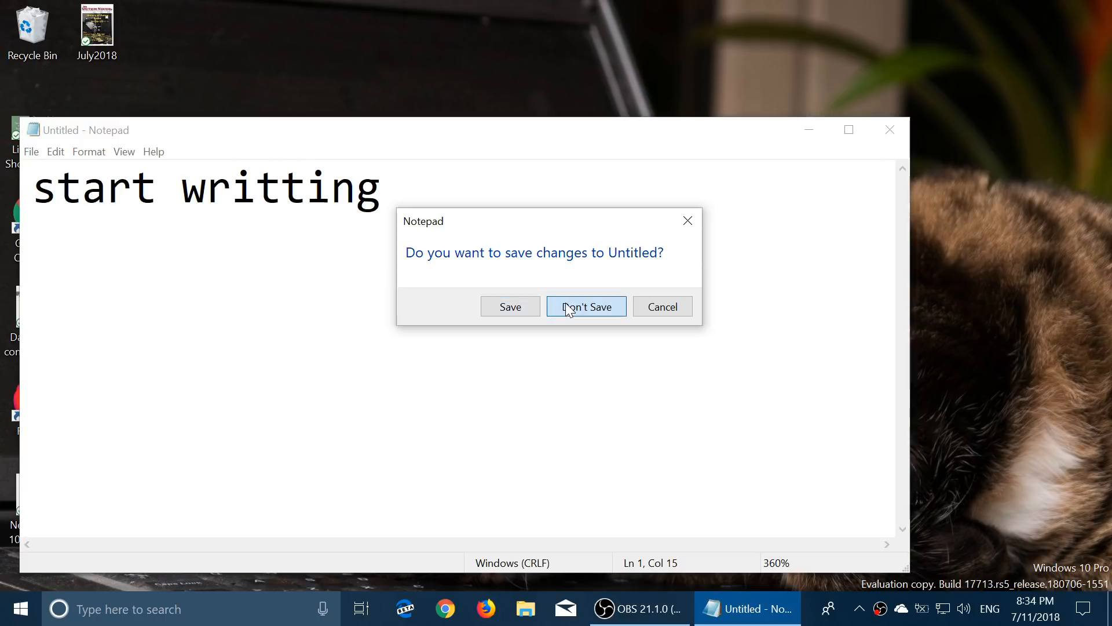
left_click(586, 306)
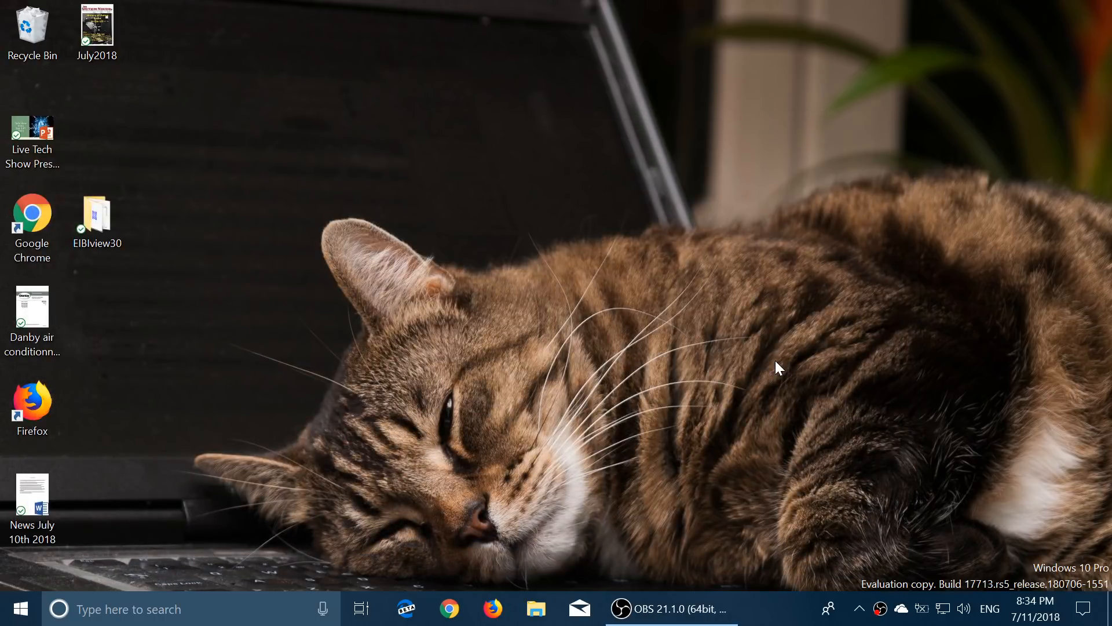
mouse_move(924, 412)
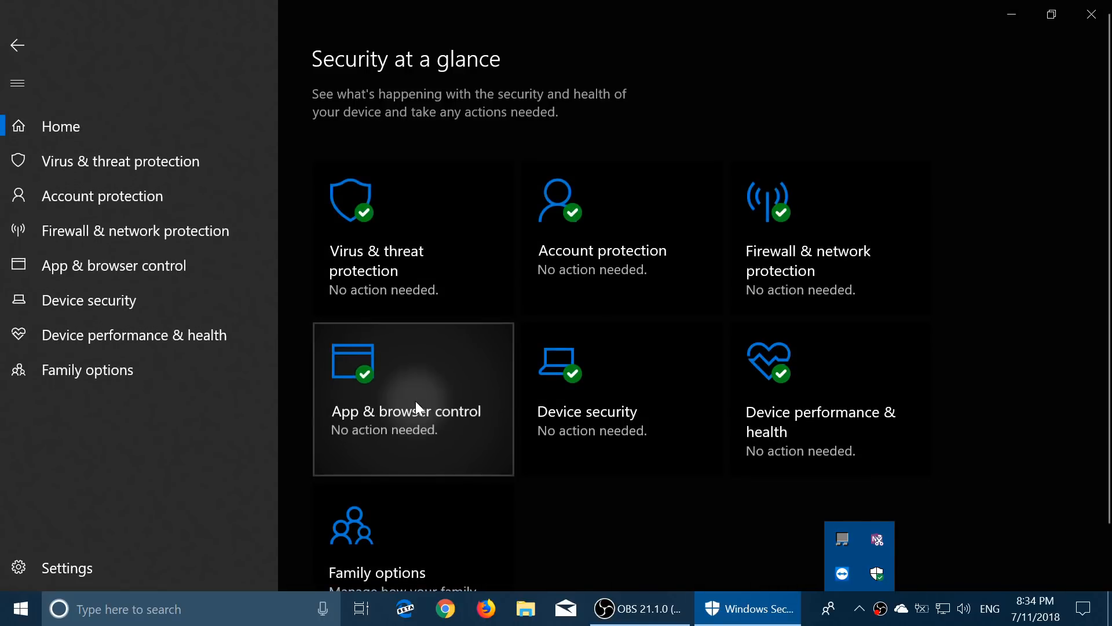
Open the App & browser control page showing SmartScreen settings for Edge and Store apps
left_click(412, 412)
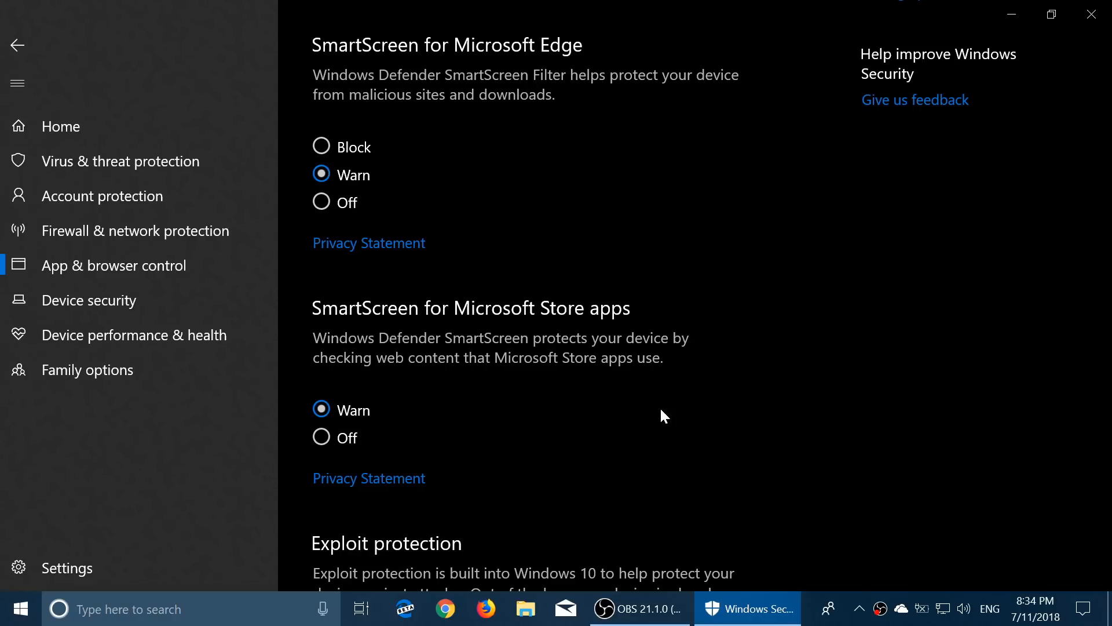
mouse_move(1092, 14)
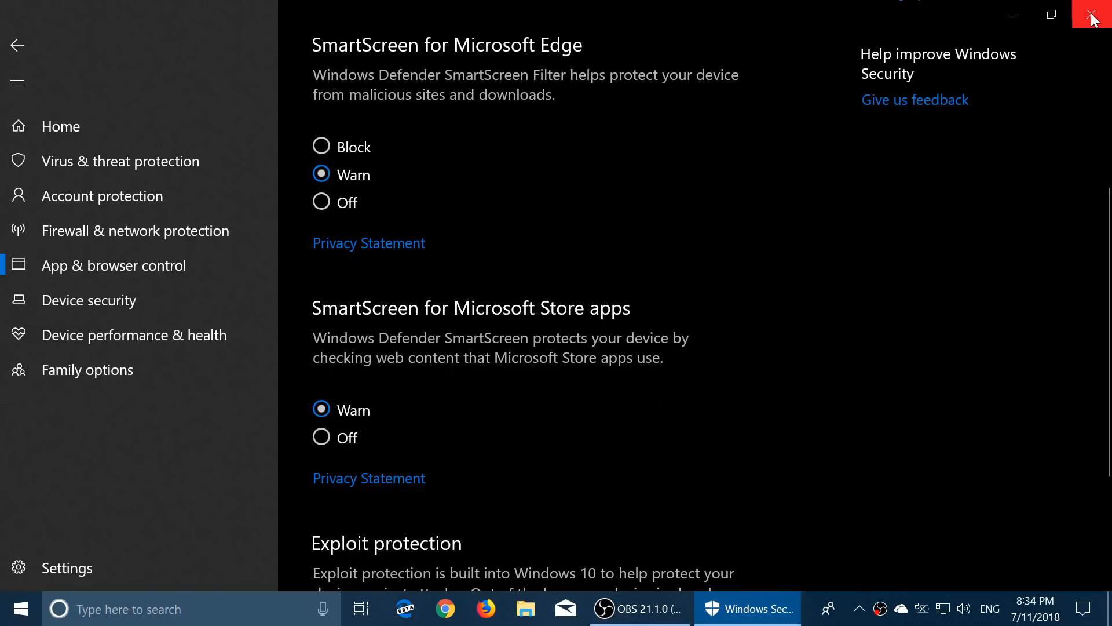
Close the Windows Security window
left_click(1088, 14)
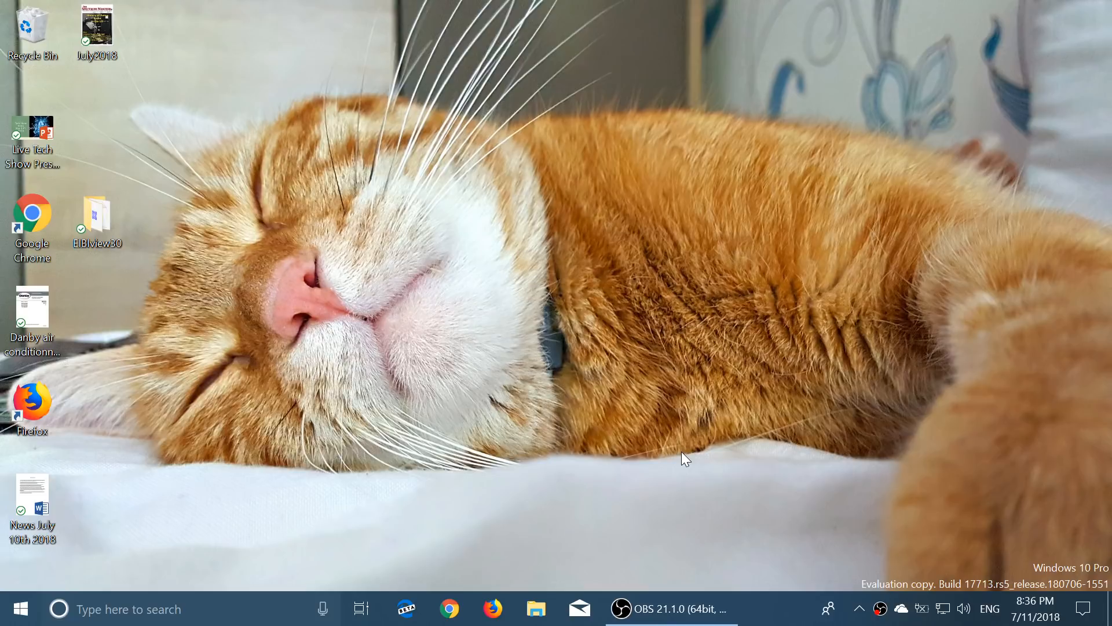
mouse_move(648, 485)
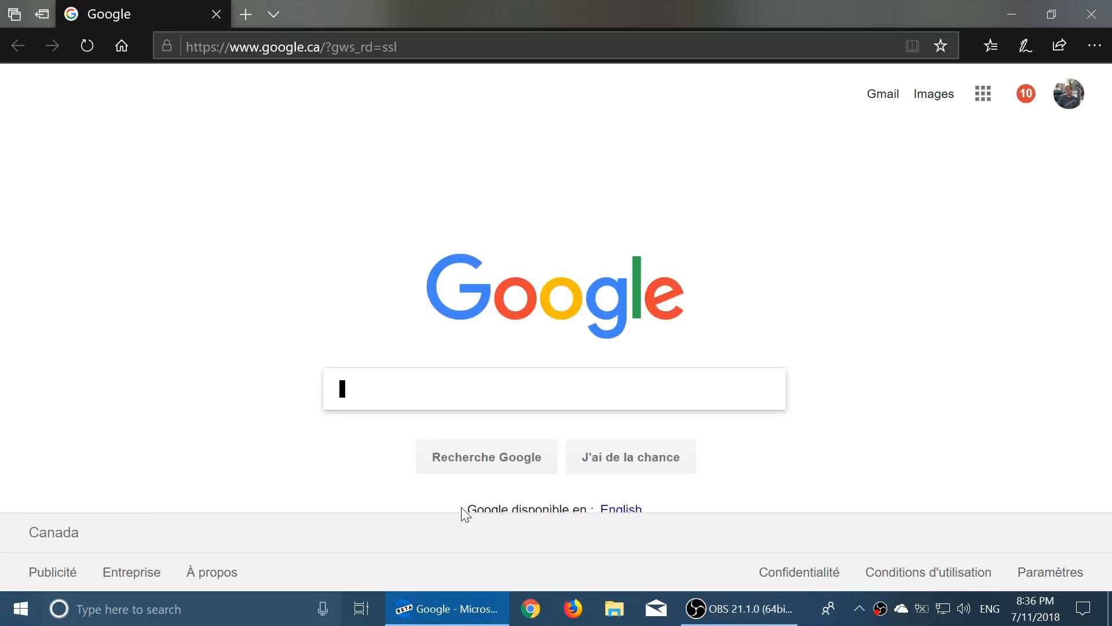
mouse_move(449, 76)
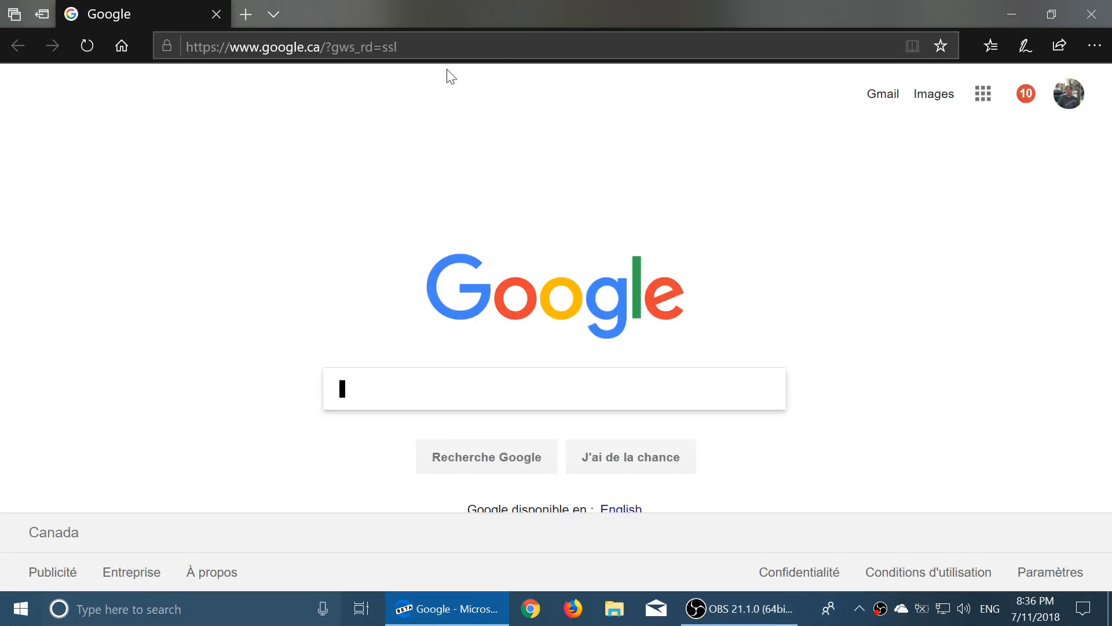
Type 'thu' into the address bar, abandon it, and close Edge
left_click(290, 46)
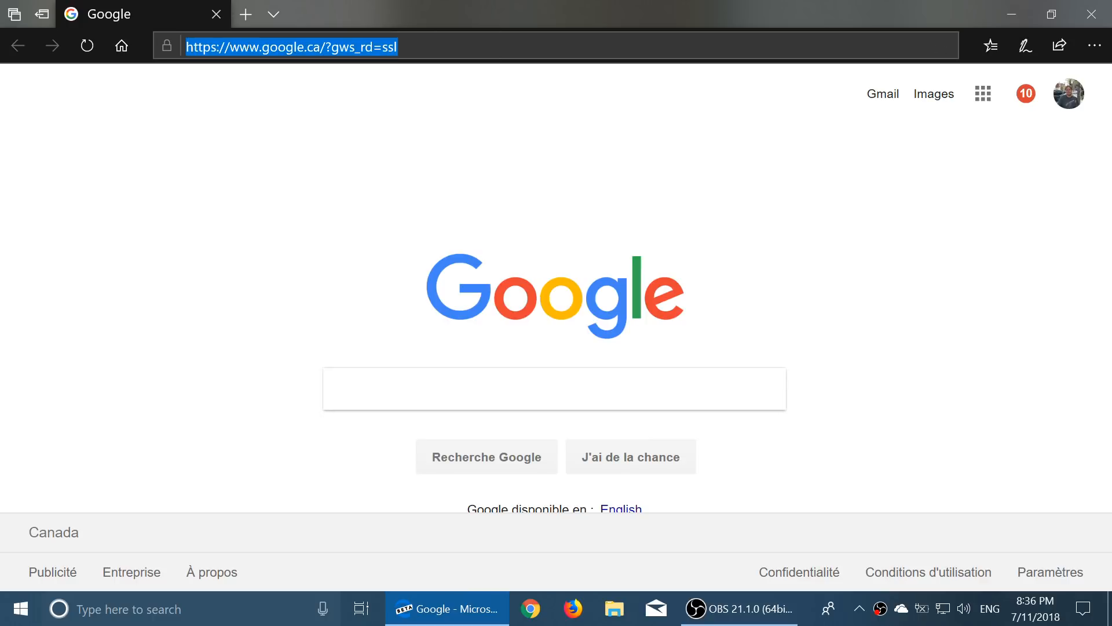
type("thu")
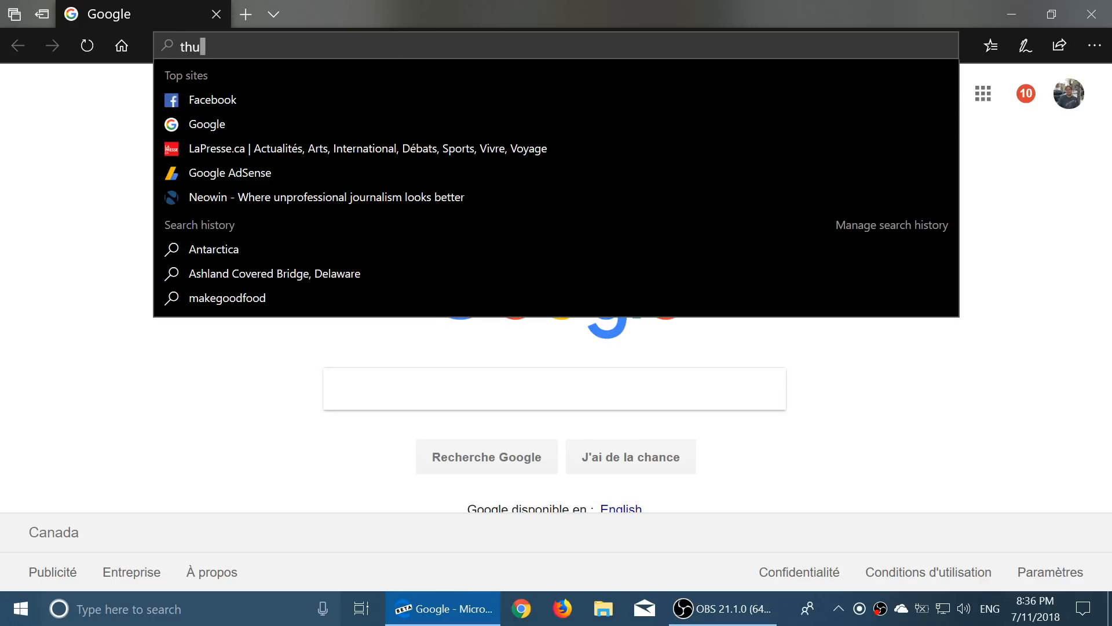
key("Enter")
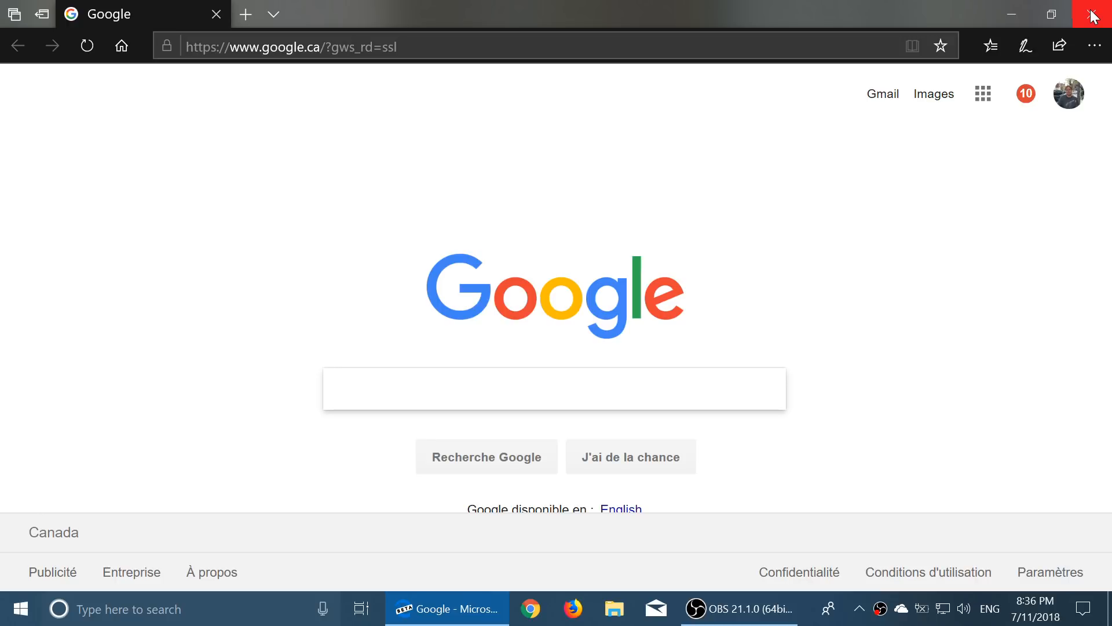
left_click(1092, 12)
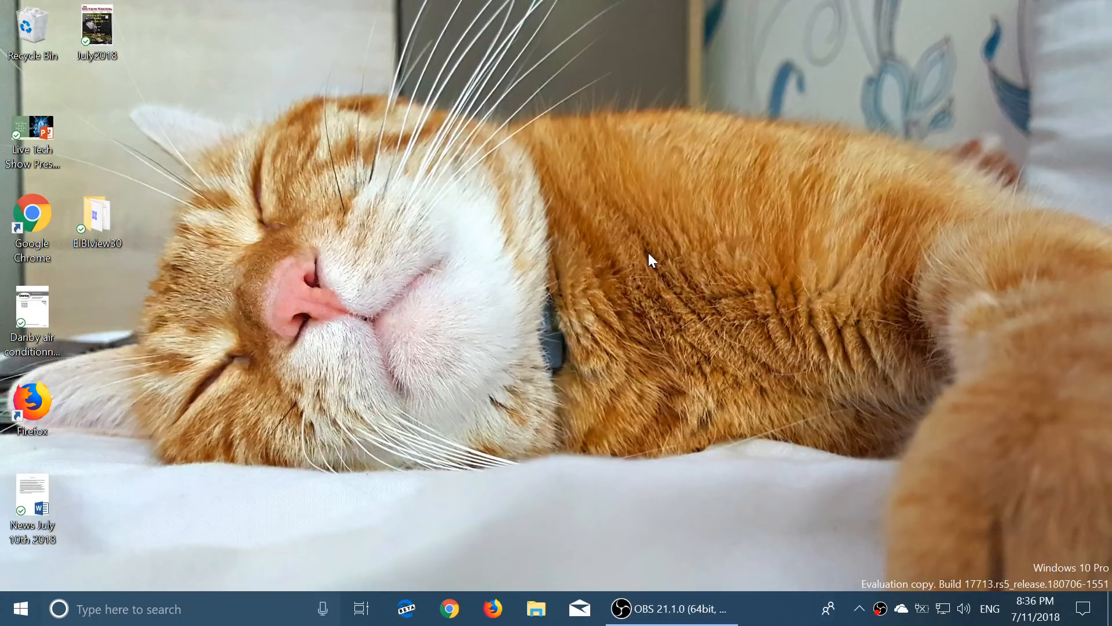